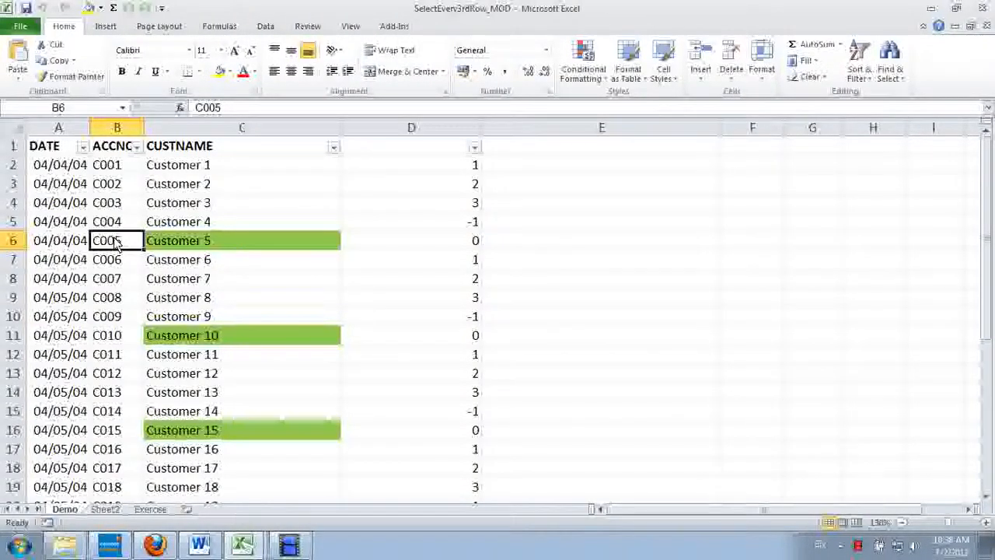
pyautogui.moveTo(148, 203)
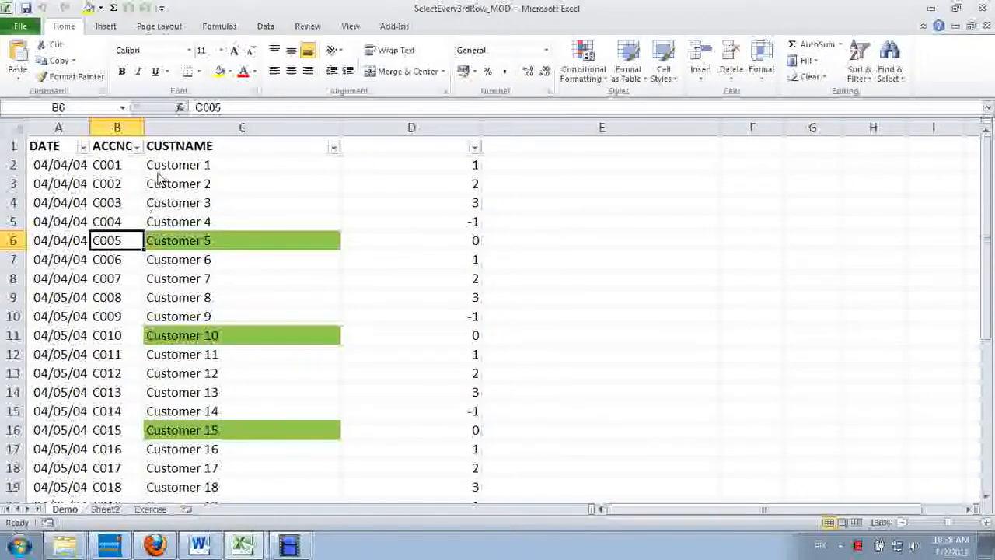
pyautogui.moveTo(185, 173)
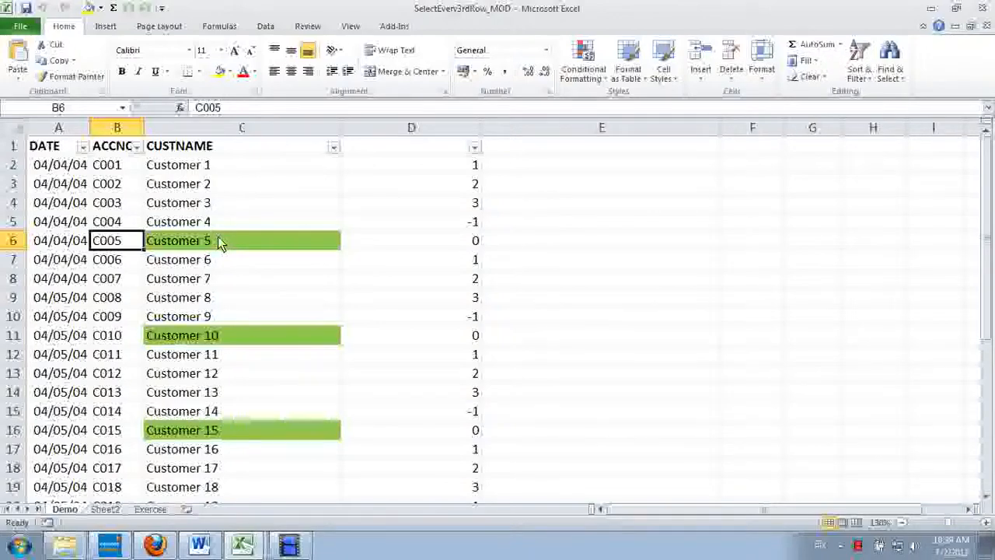
pyautogui.moveTo(244, 255)
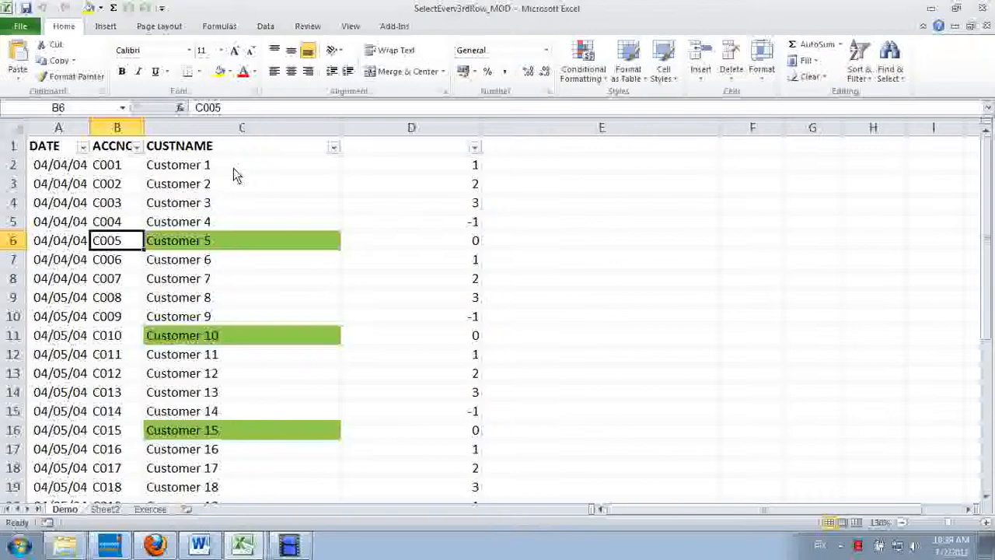
pyautogui.moveTo(217, 168)
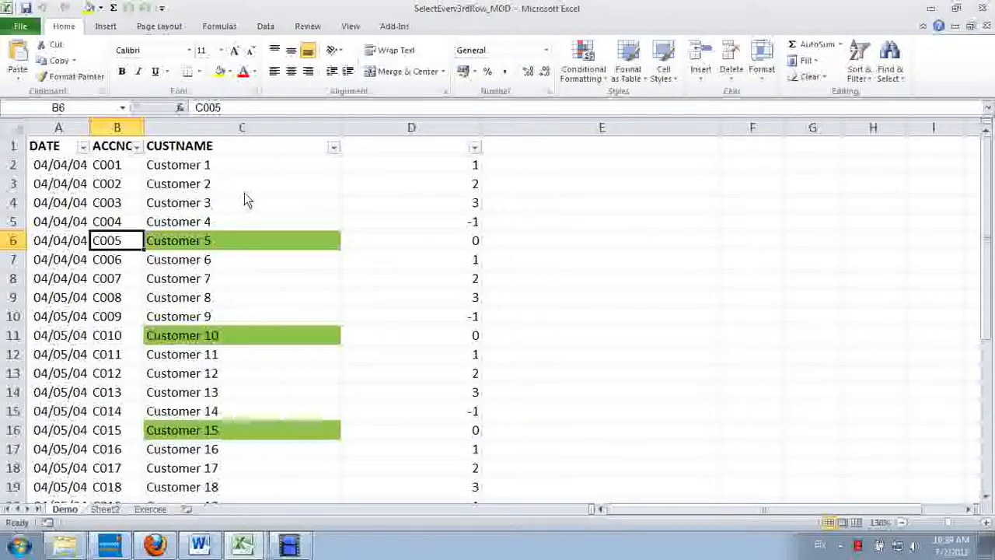
pyautogui.moveTo(217, 159)
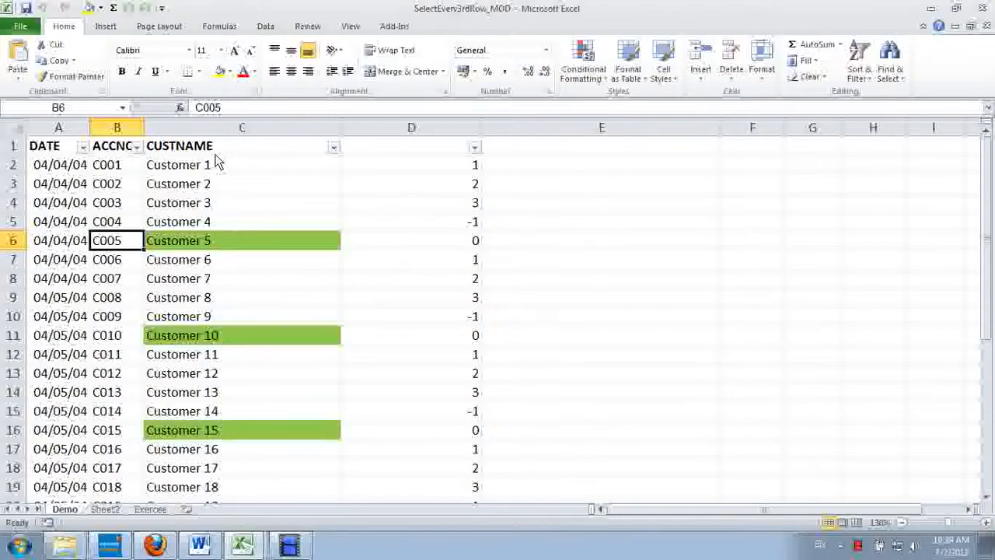
pyautogui.moveTo(228, 202)
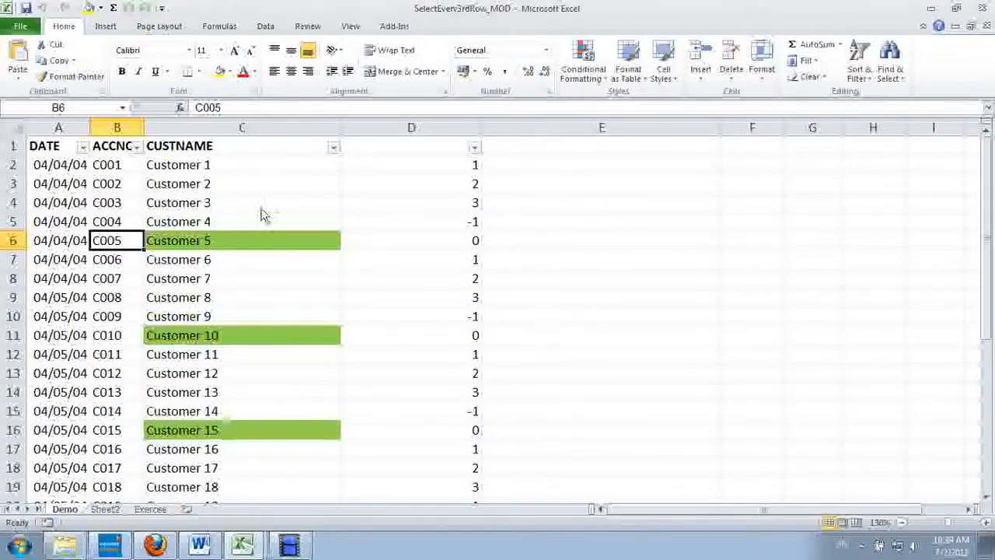
pyautogui.moveTo(124, 224)
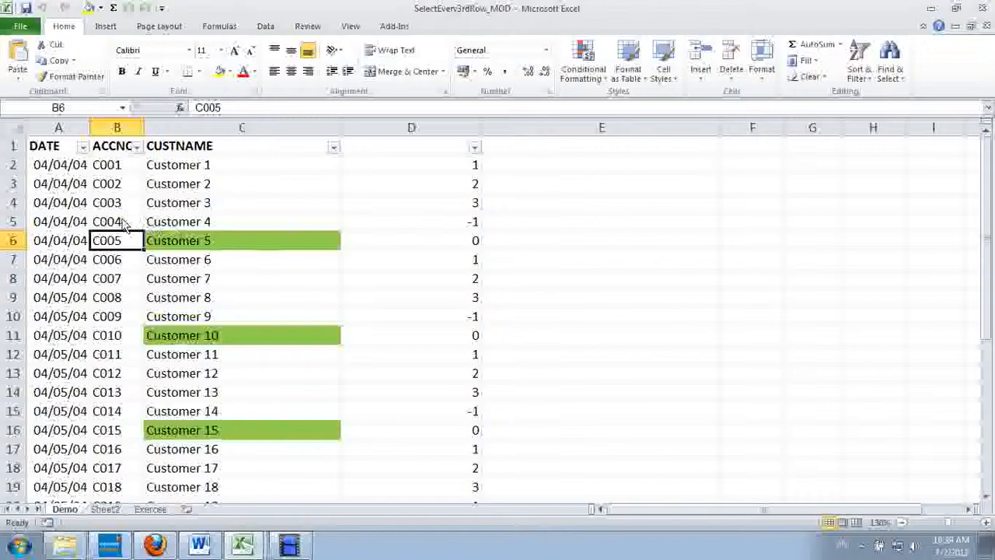
pyautogui.moveTo(233, 245)
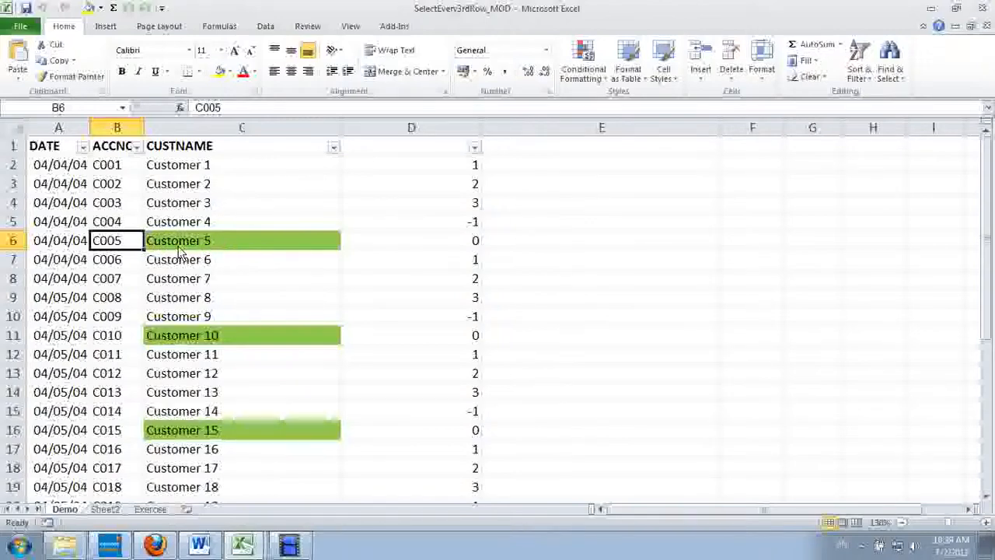
pyautogui.moveTo(262, 243)
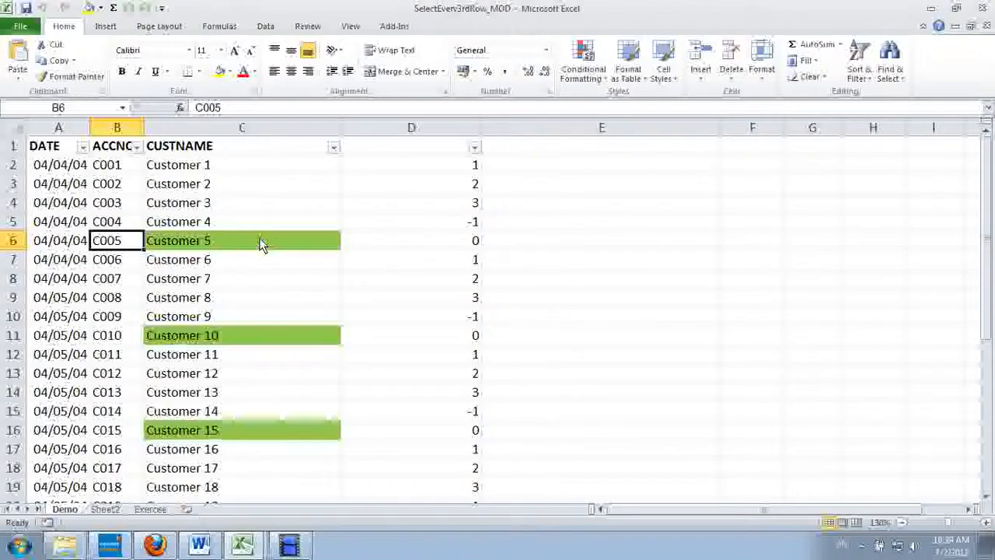
pyautogui.moveTo(206, 247)
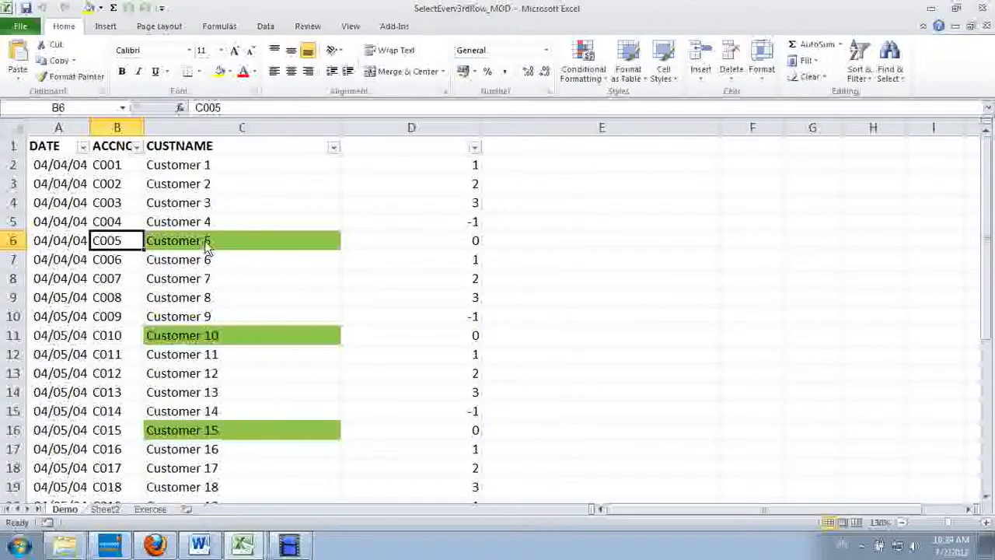
pyautogui.moveTo(217, 247)
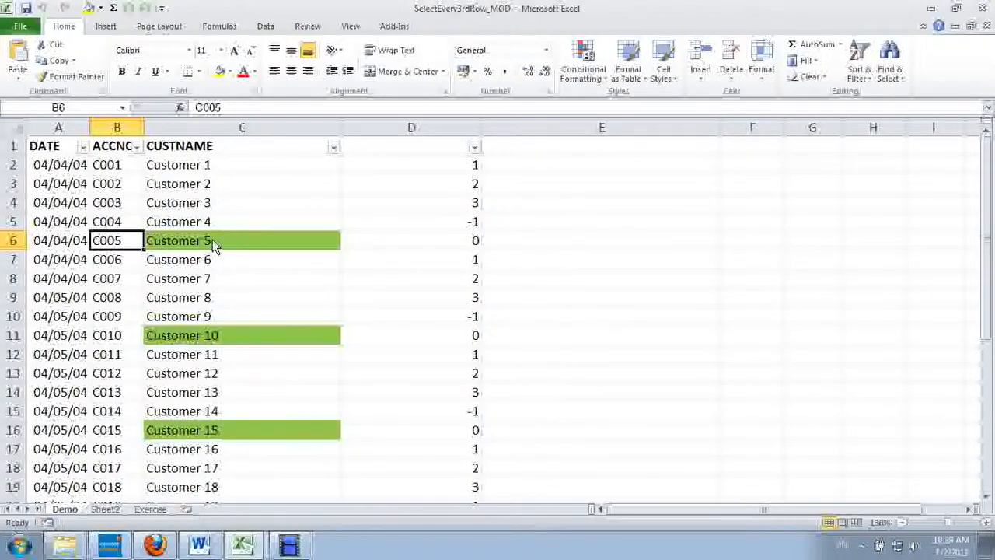
# Step: Compare the green Customer 5 and Customer 10 names with the plain Customer 4
pyautogui.click(229, 241)
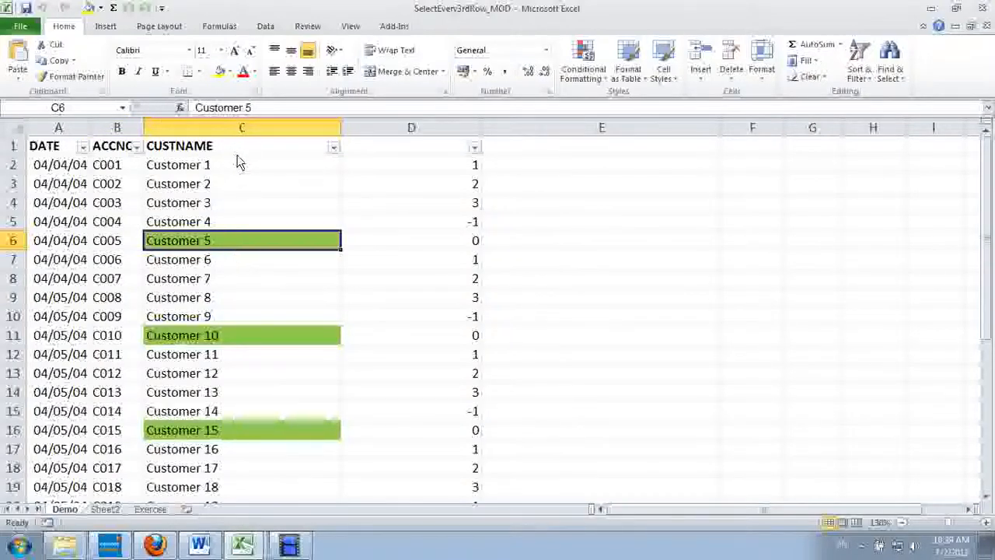
pyautogui.moveTo(222, 264)
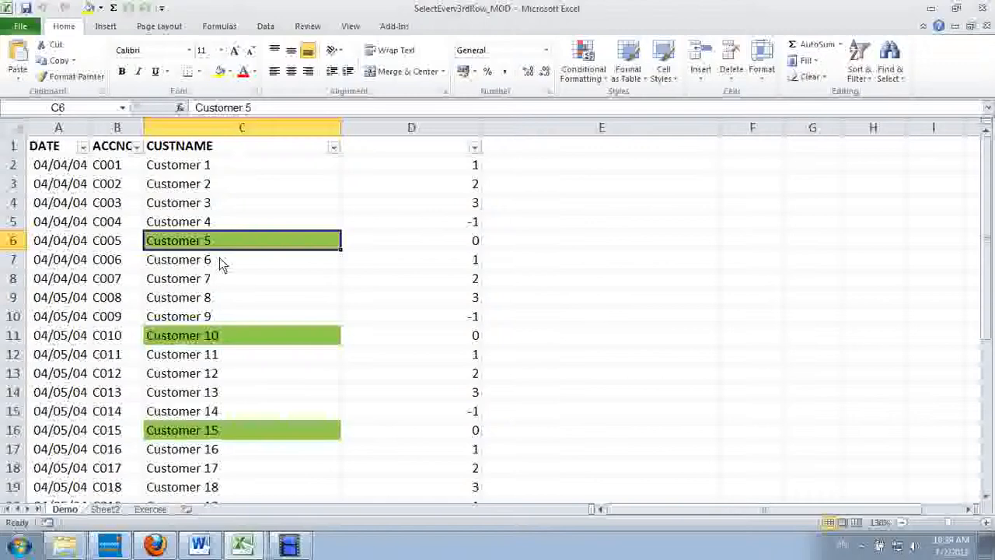
pyautogui.click(241, 335)
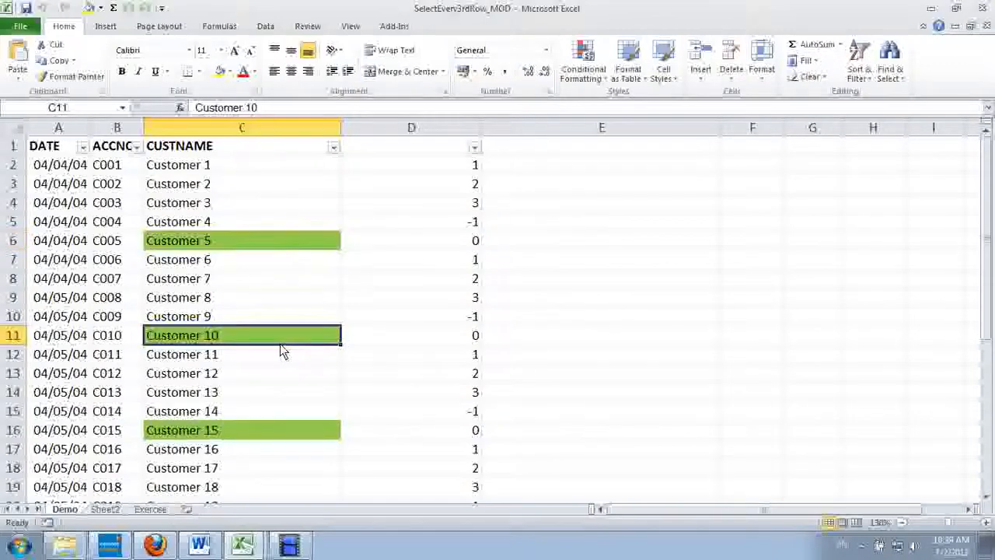
pyautogui.click(237, 240)
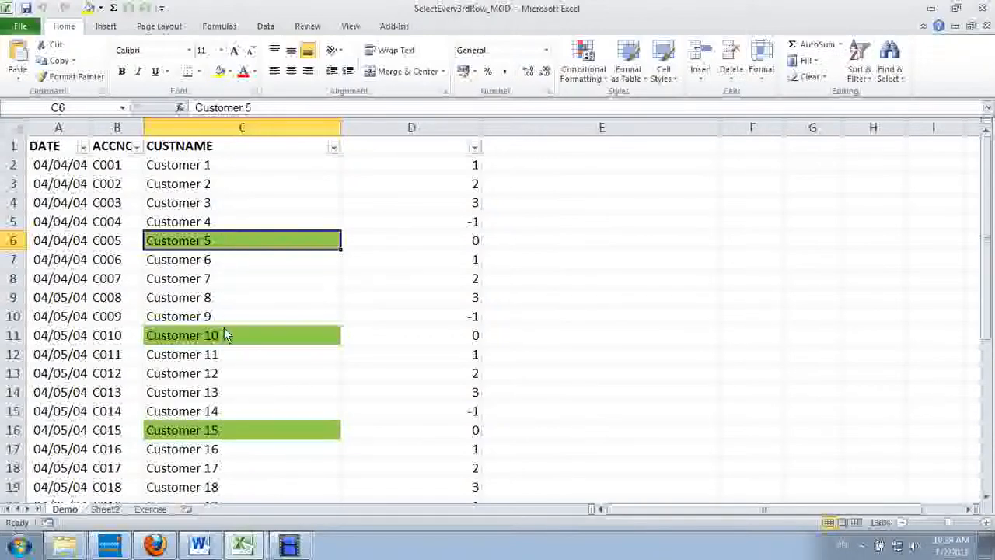
pyautogui.click(241, 221)
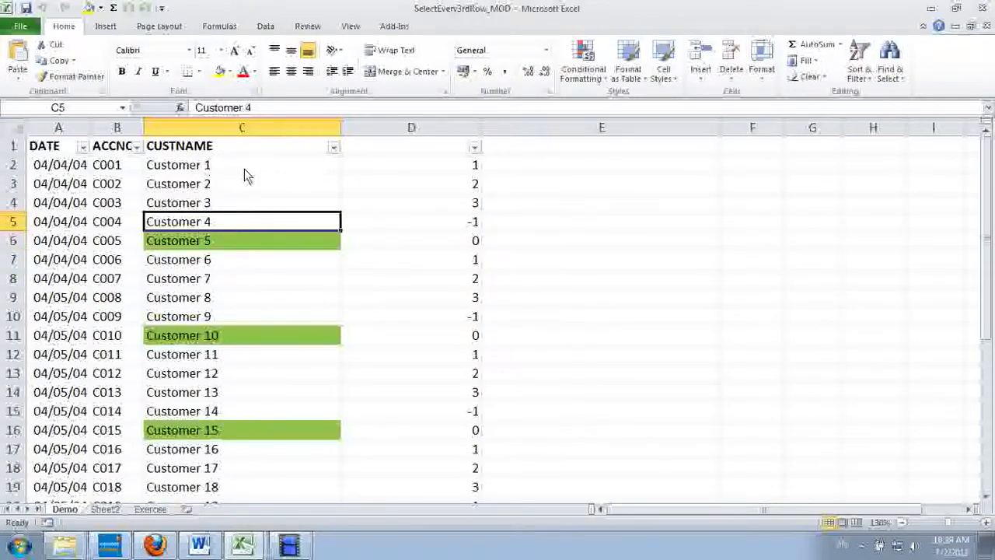
pyautogui.moveTo(597, 94)
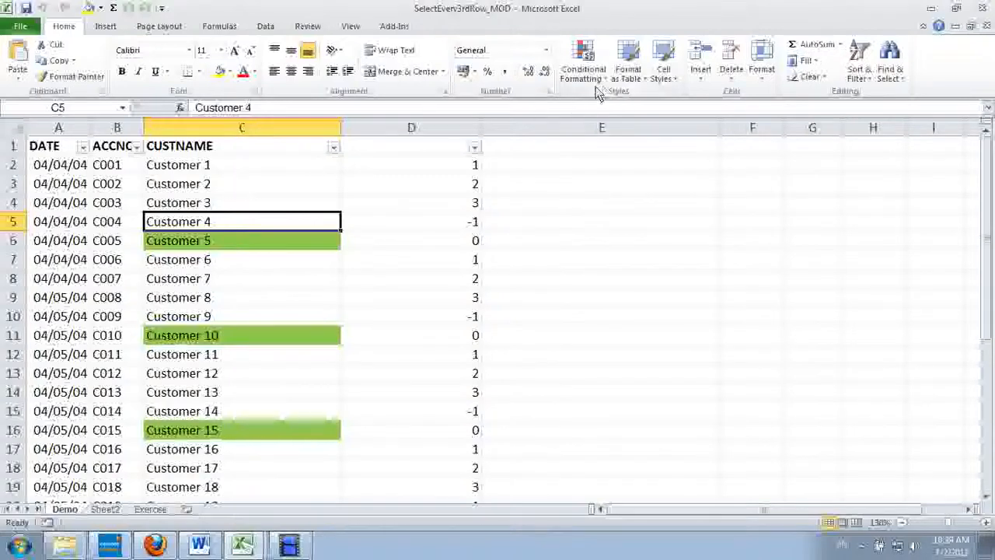
pyautogui.moveTo(227, 249)
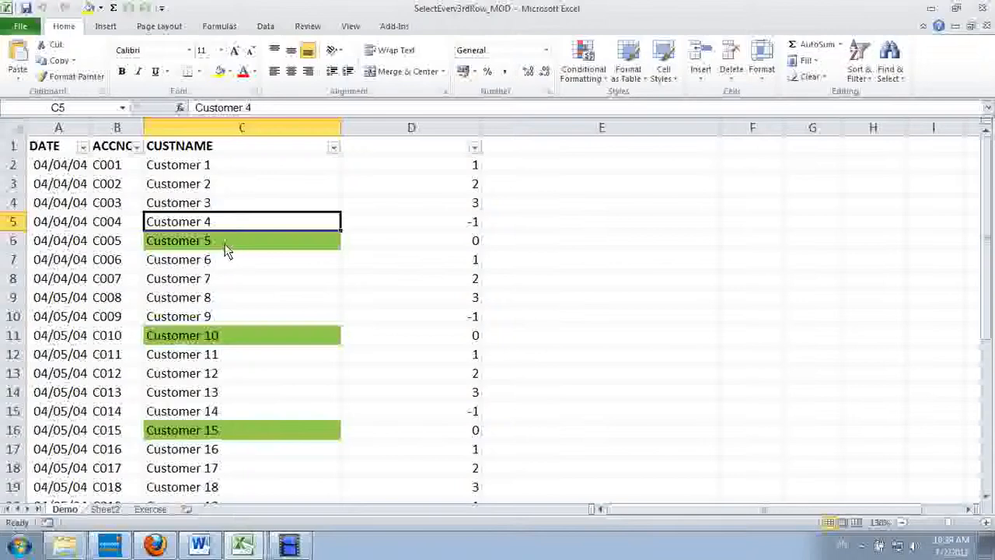
pyautogui.moveTo(237, 332)
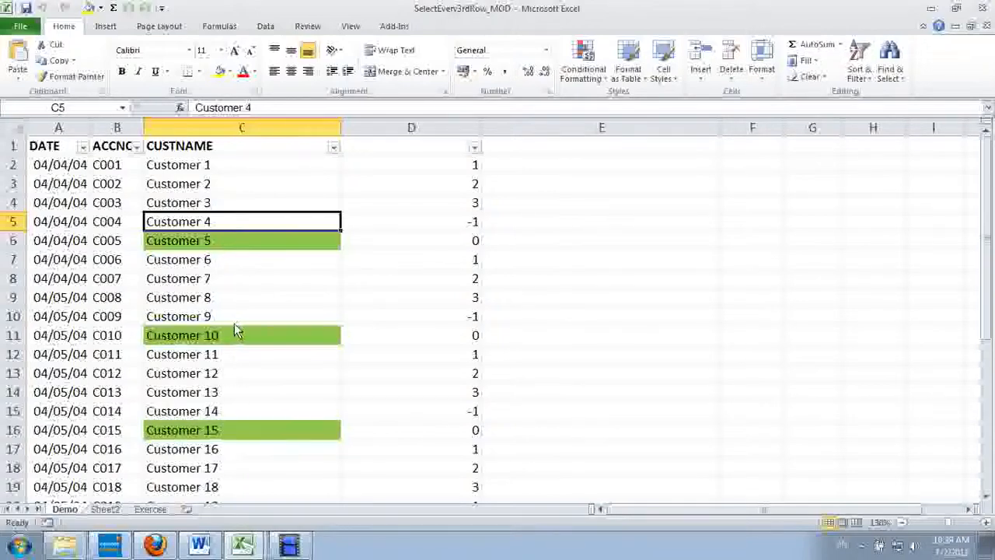
pyautogui.click(233, 335)
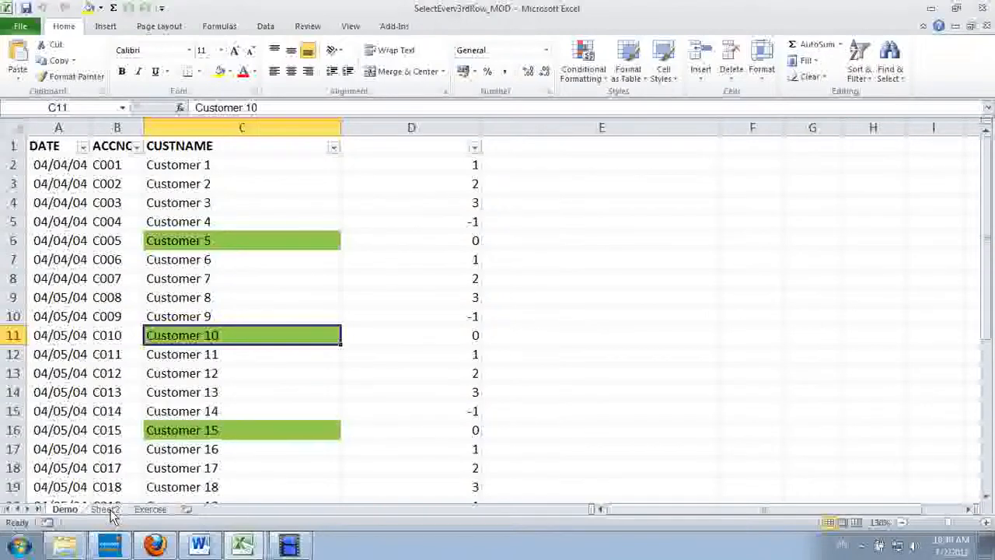
pyautogui.click(242, 240)
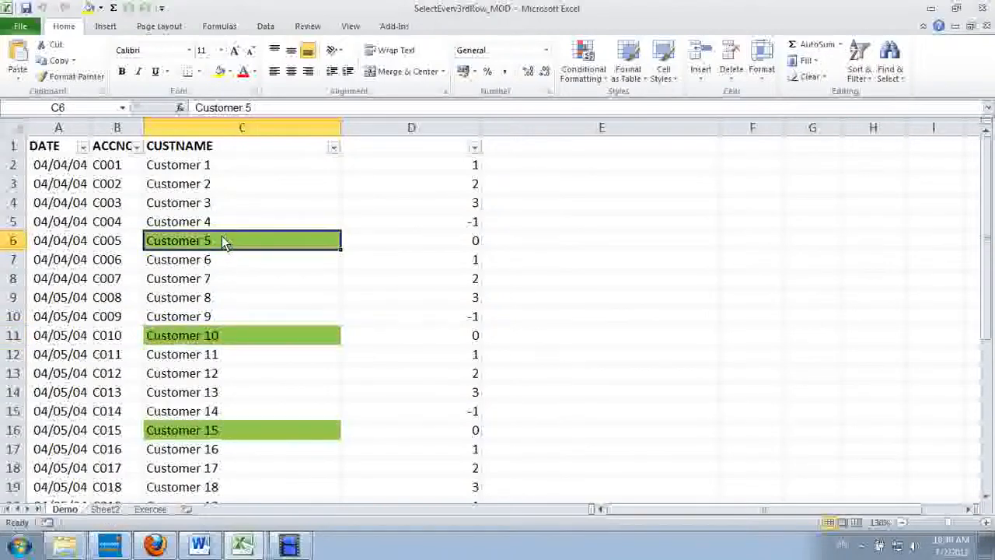
# Step: On Sheet2, examine the ROW formula in B2 and the MOD formula in C2
pyautogui.click(103, 503)
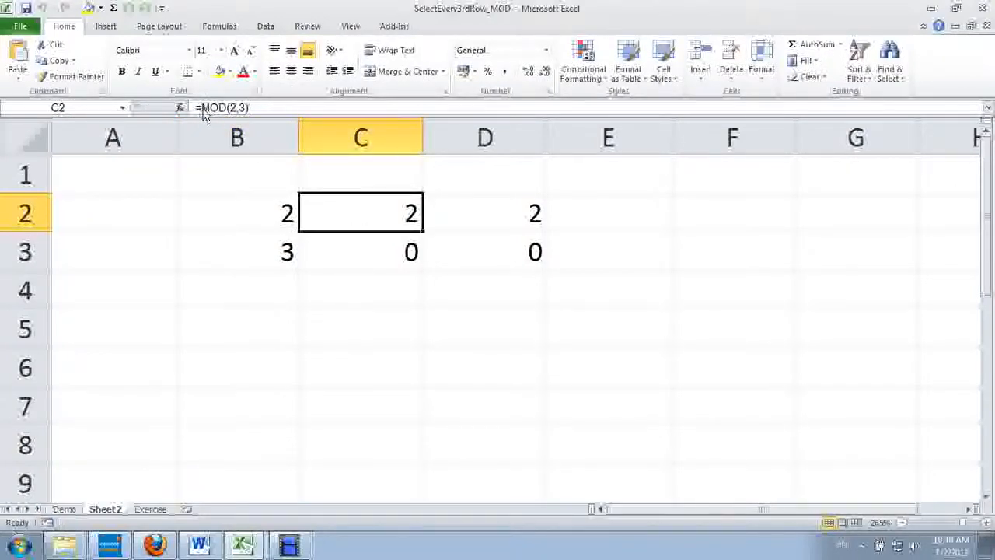
pyautogui.click(237, 212)
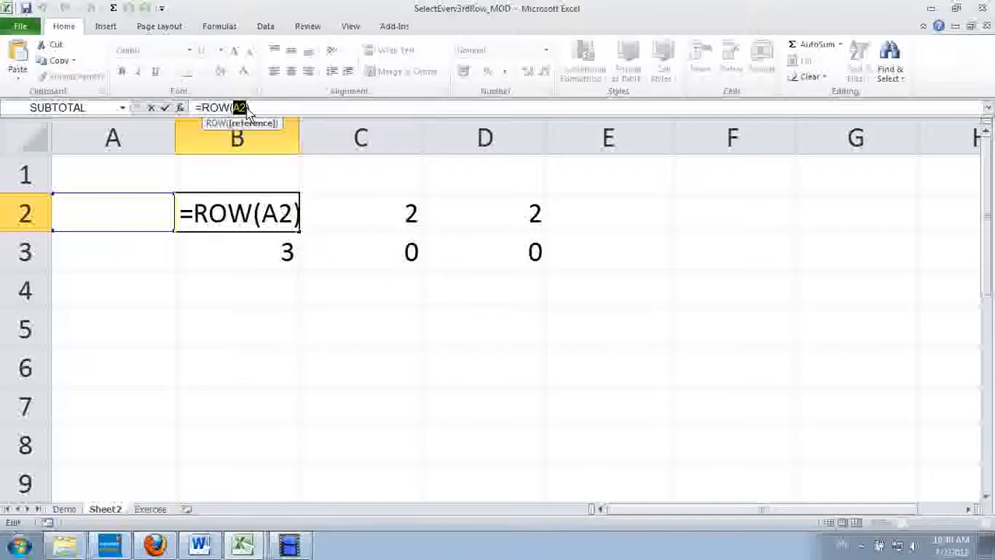
pyautogui.press('Enter')
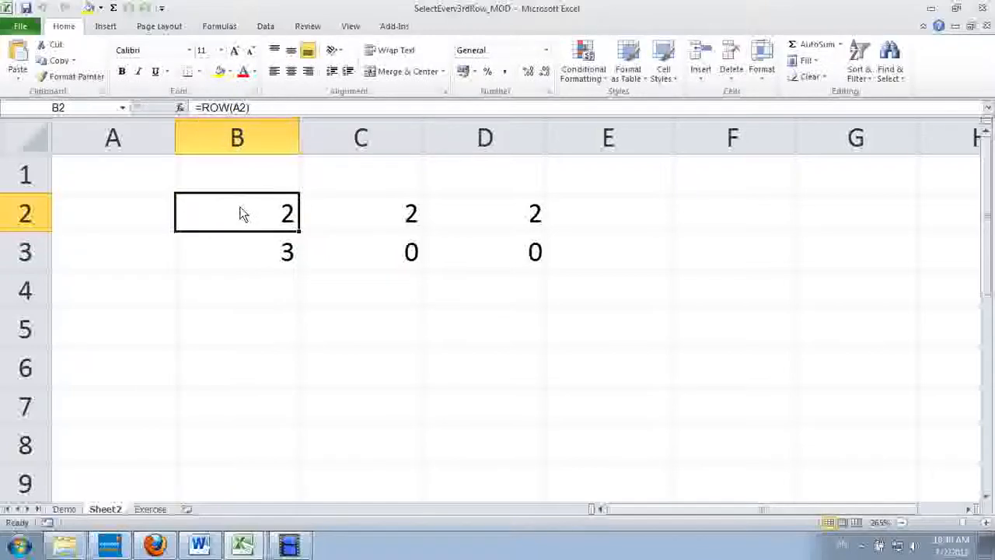
pyautogui.moveTo(176, 219)
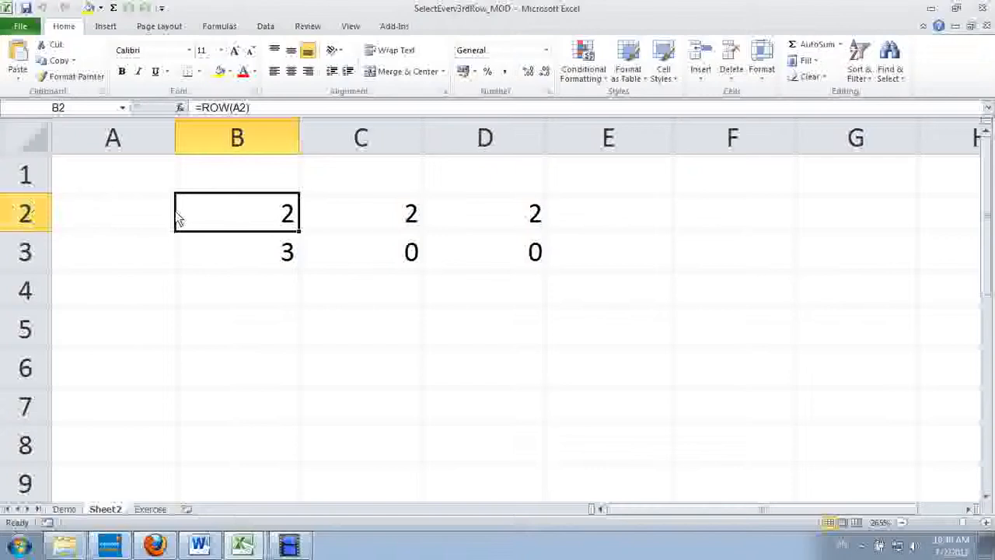
pyautogui.moveTo(256, 224)
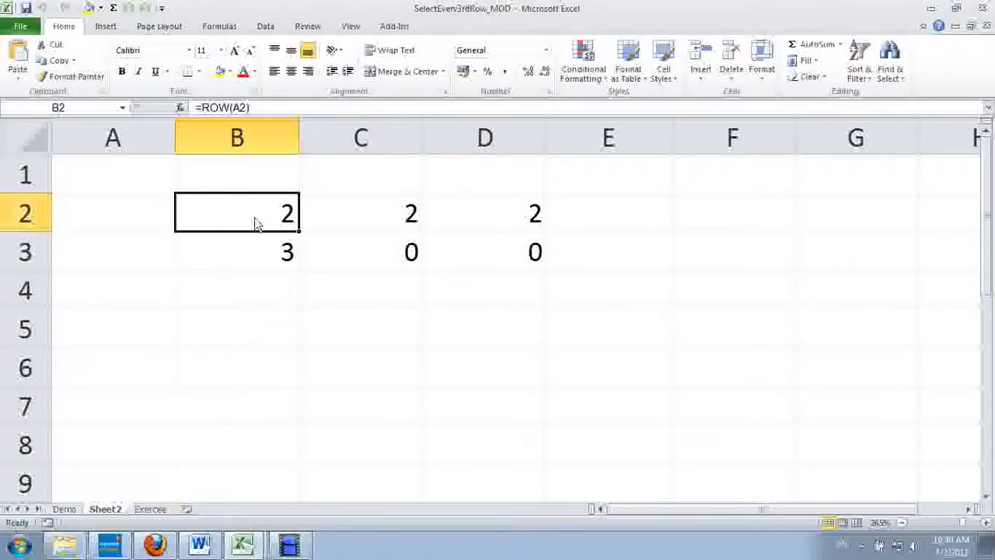
pyautogui.click(360, 213)
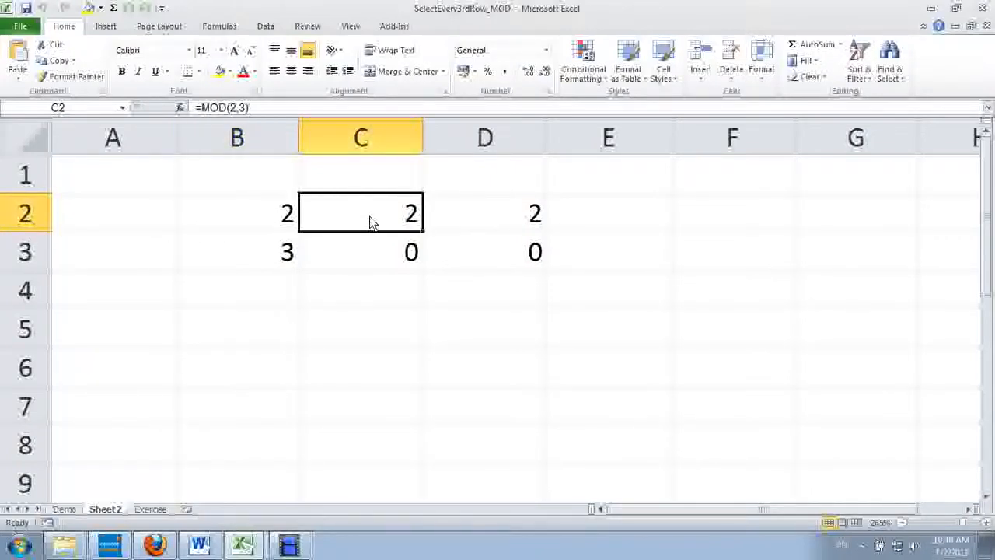
pyautogui.doubleClick(361, 212)
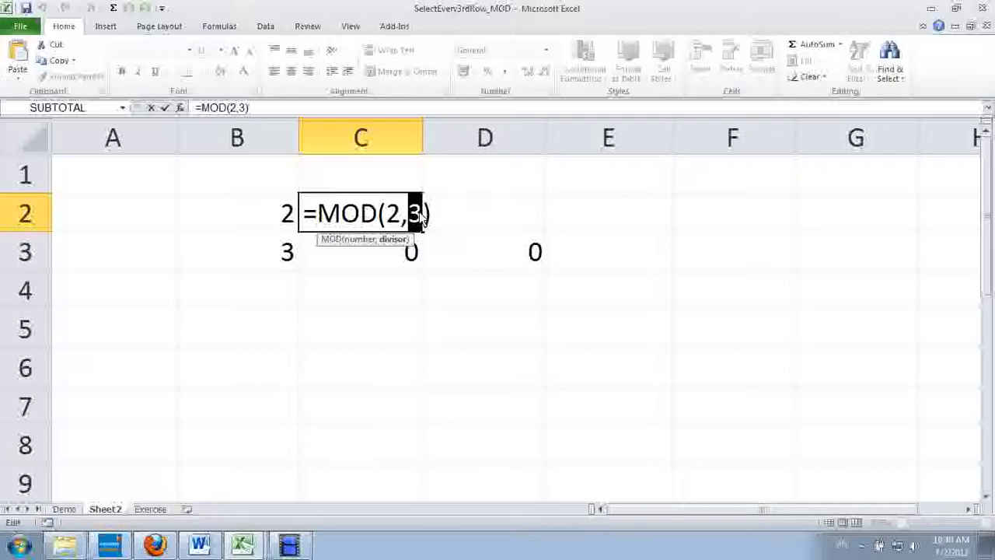
pyautogui.moveTo(426, 220)
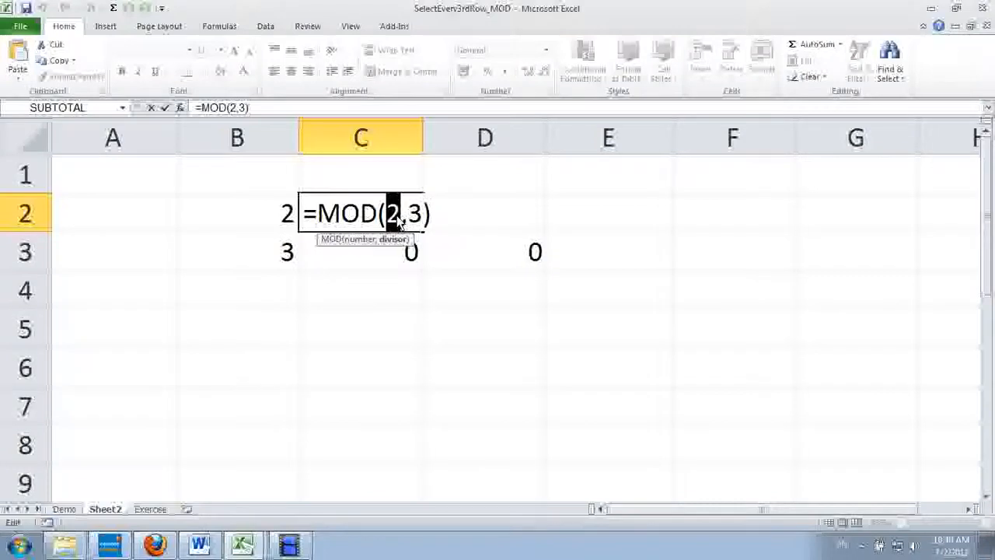
pyautogui.moveTo(414, 221)
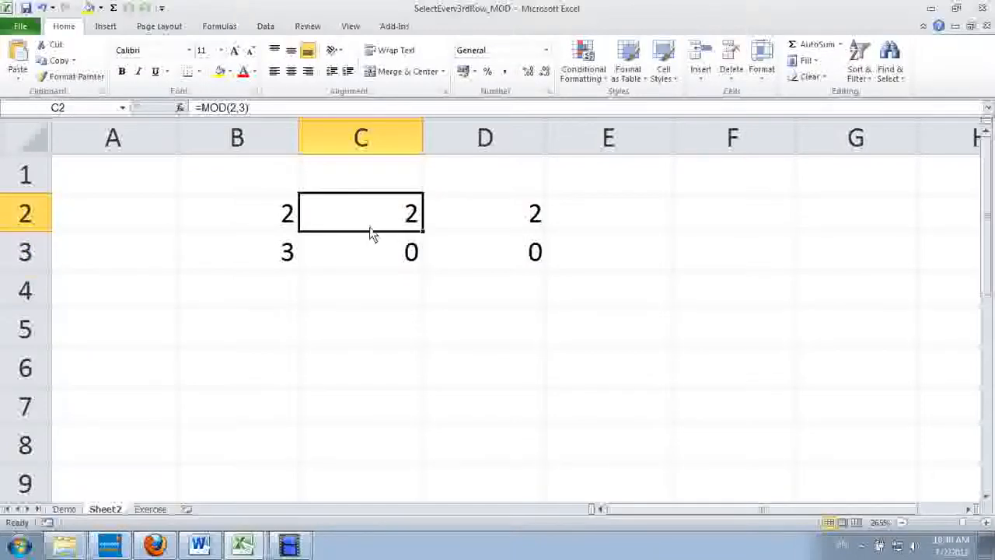
# Step: Compare the B2, C2 and D2 formulas, then check D2 against D3
pyautogui.click(235, 213)
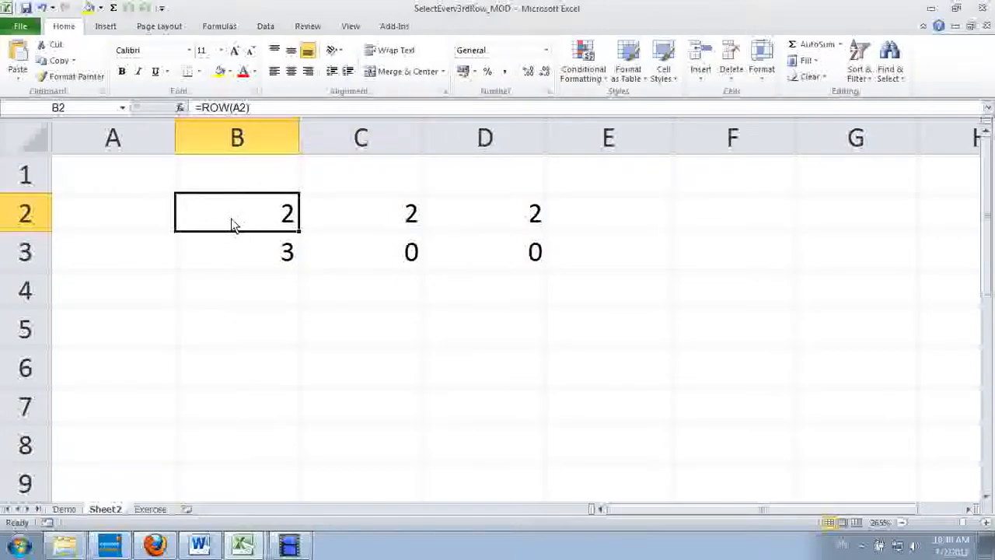
pyautogui.click(360, 212)
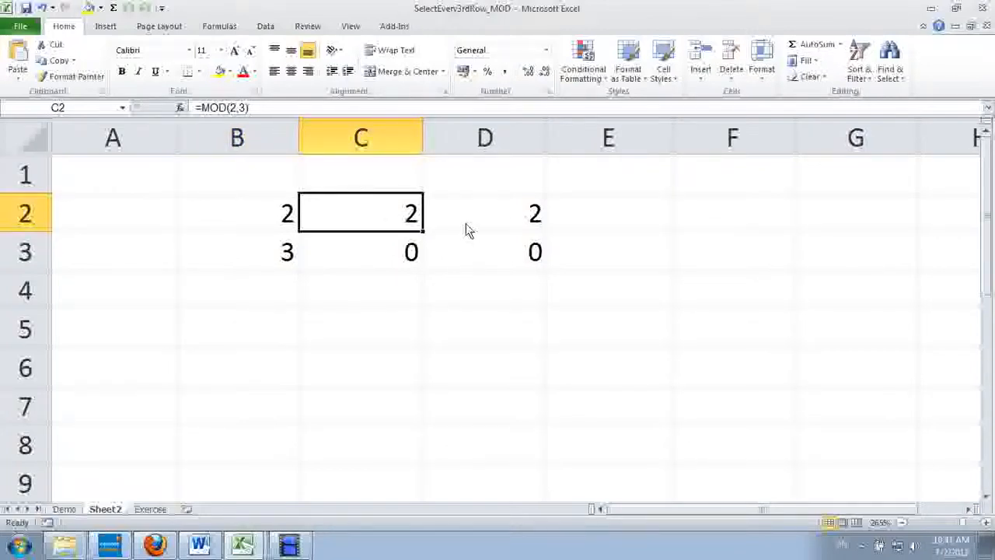
pyautogui.click(469, 226)
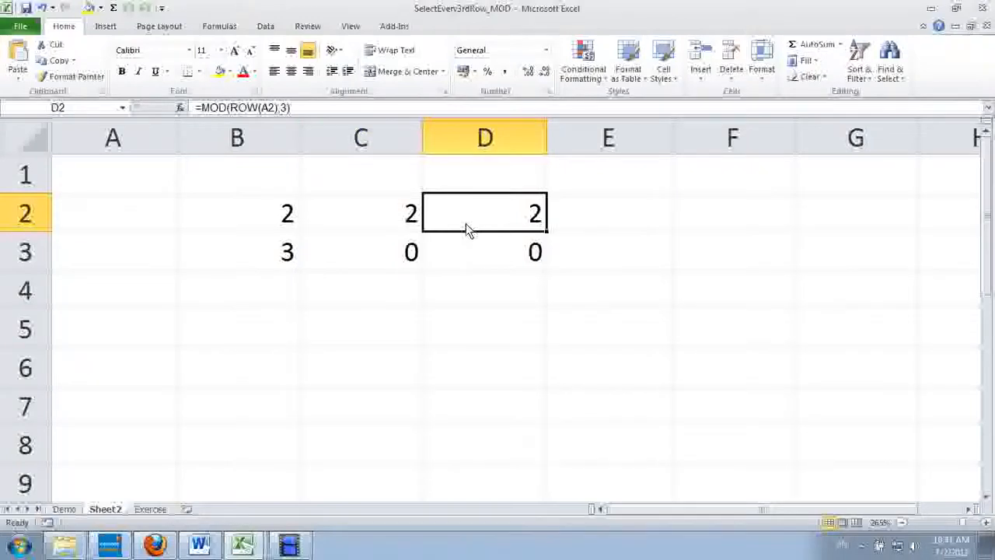
pyautogui.moveTo(233, 108)
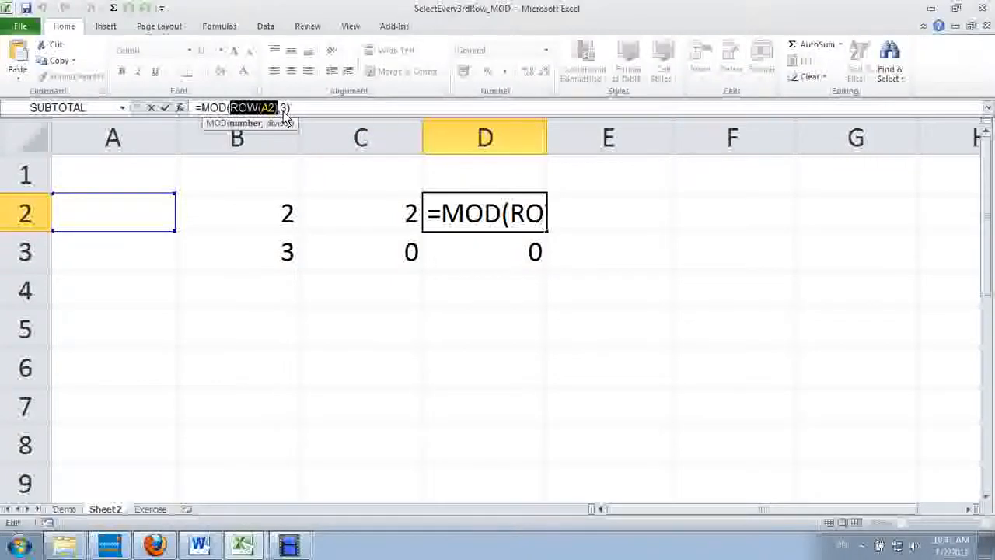
pyautogui.press('Enter')
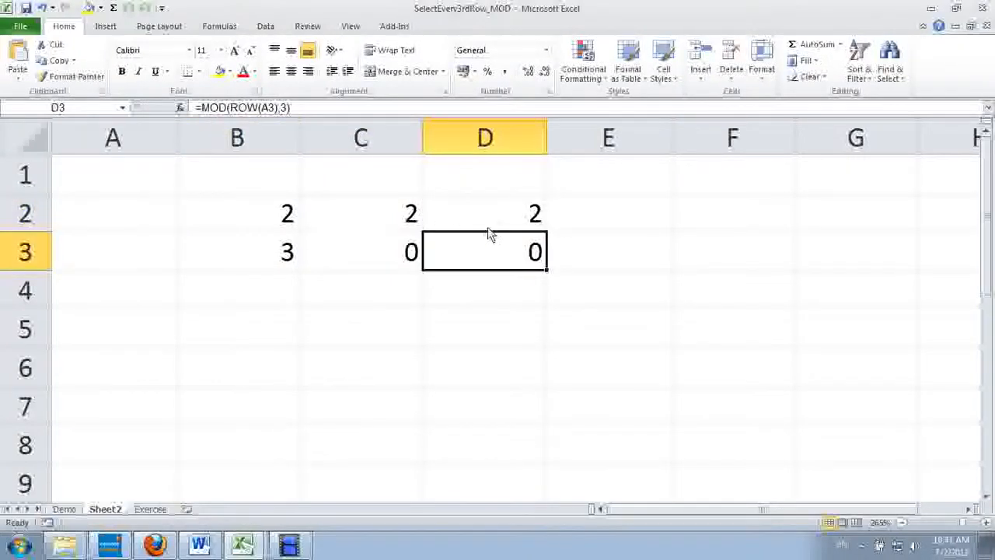
pyautogui.click(484, 213)
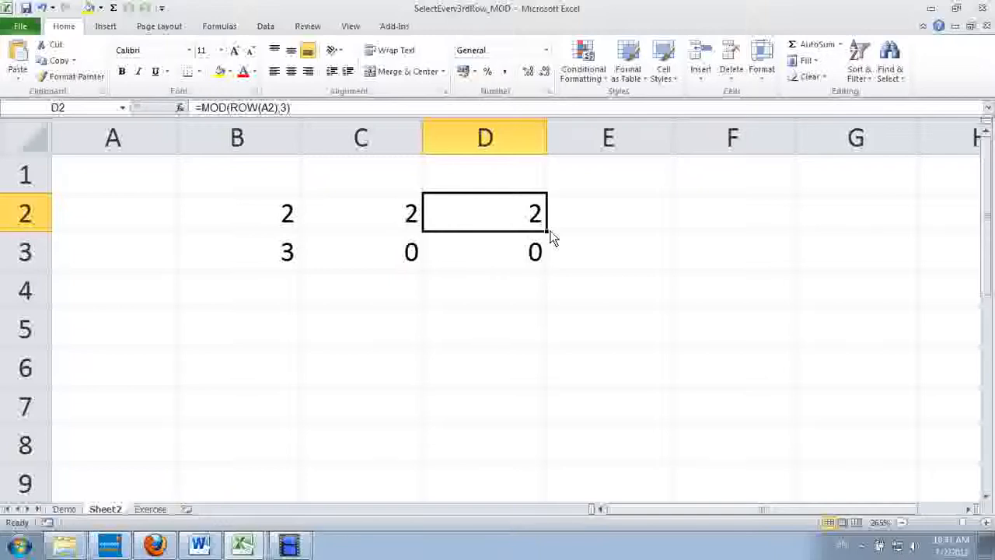
pyautogui.click(485, 251)
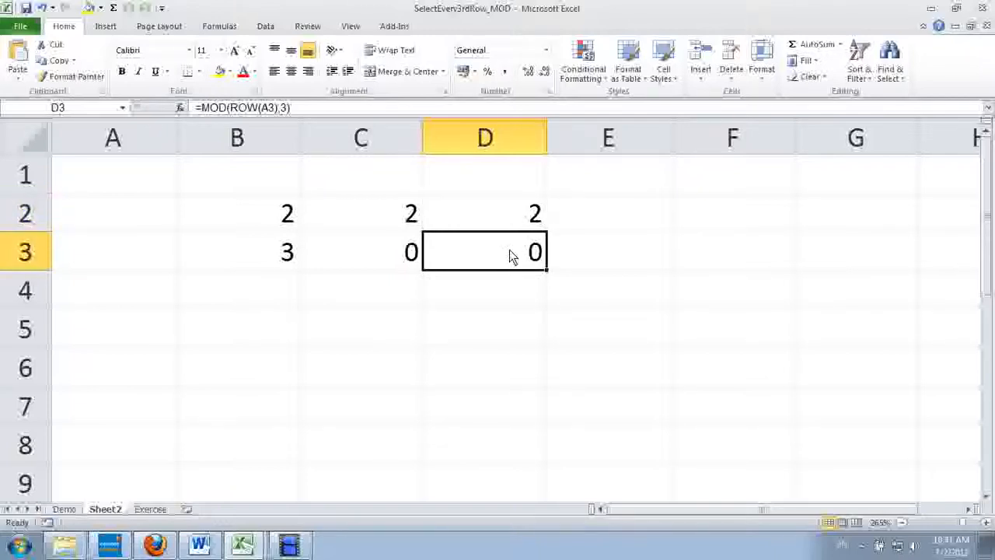
pyautogui.moveTo(284, 111)
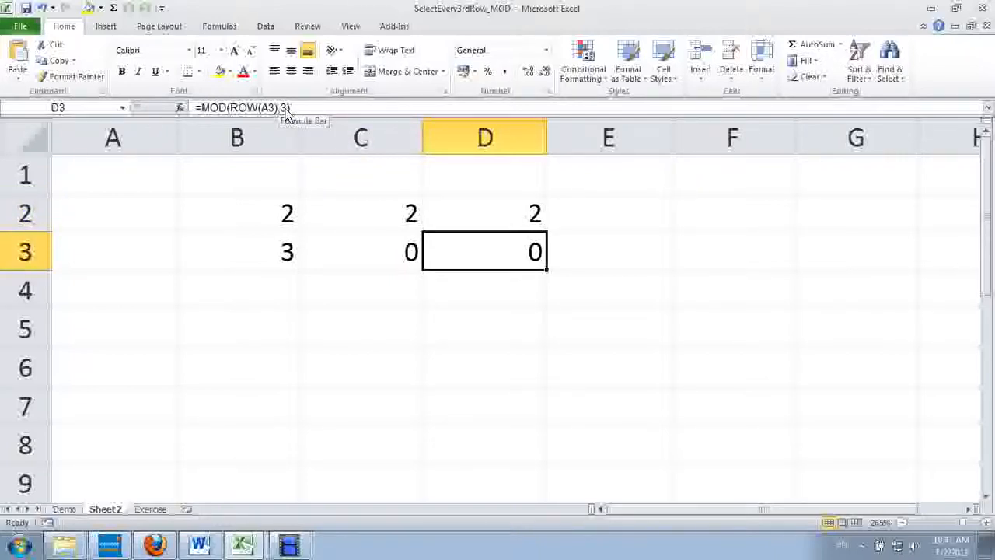
pyautogui.moveTo(511, 266)
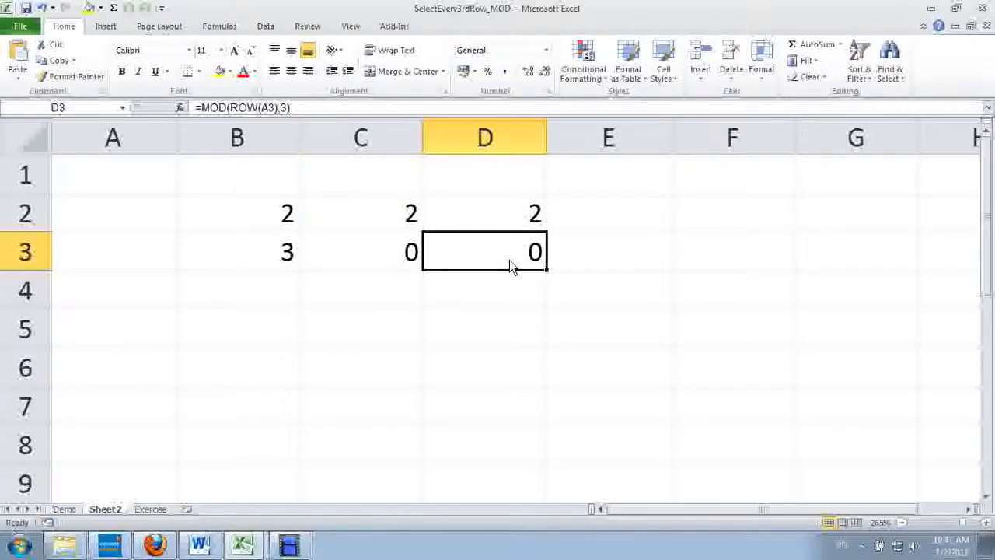
pyautogui.moveTo(247, 257)
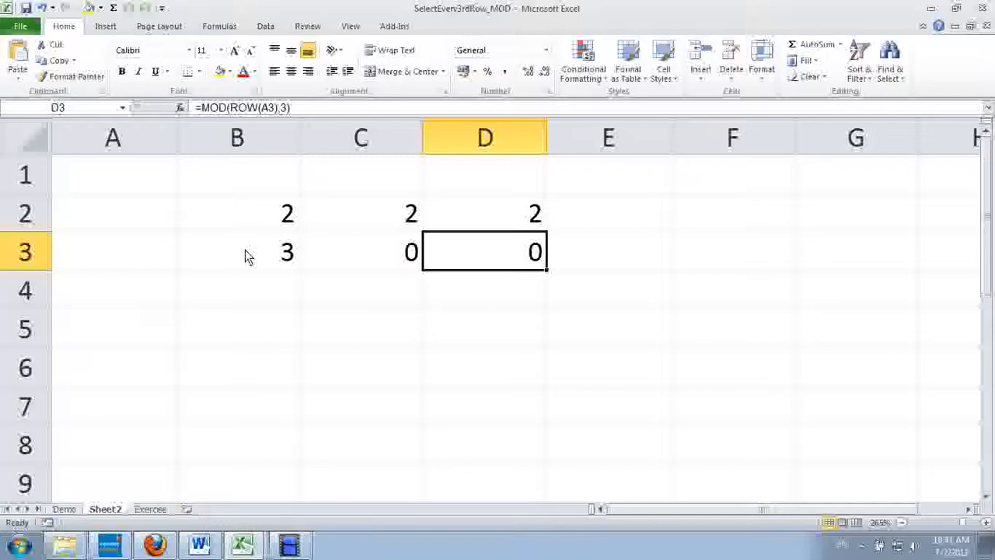
pyautogui.moveTo(378, 264)
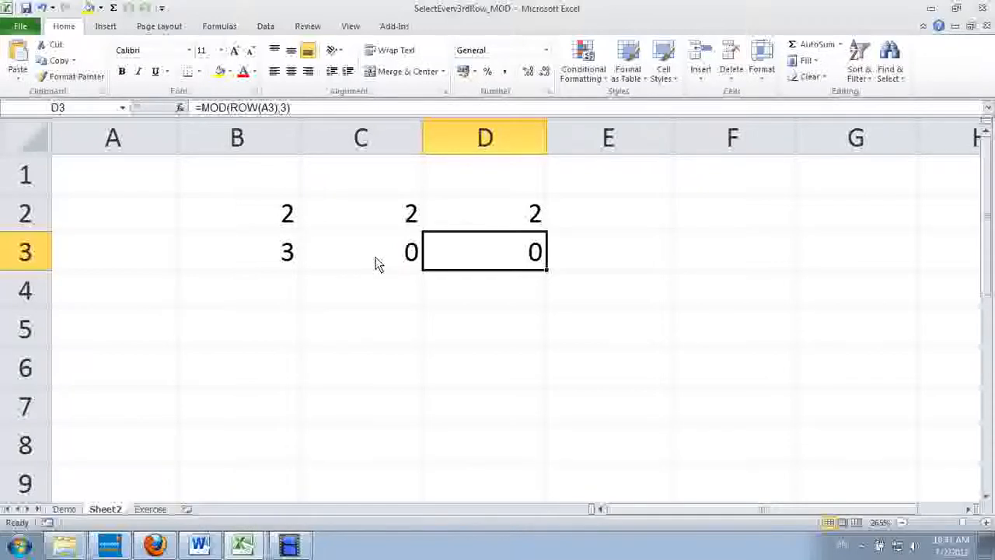
# Step: Return to the Exercise sheet and start a new Conditional Formatting rule
pyautogui.click(149, 508)
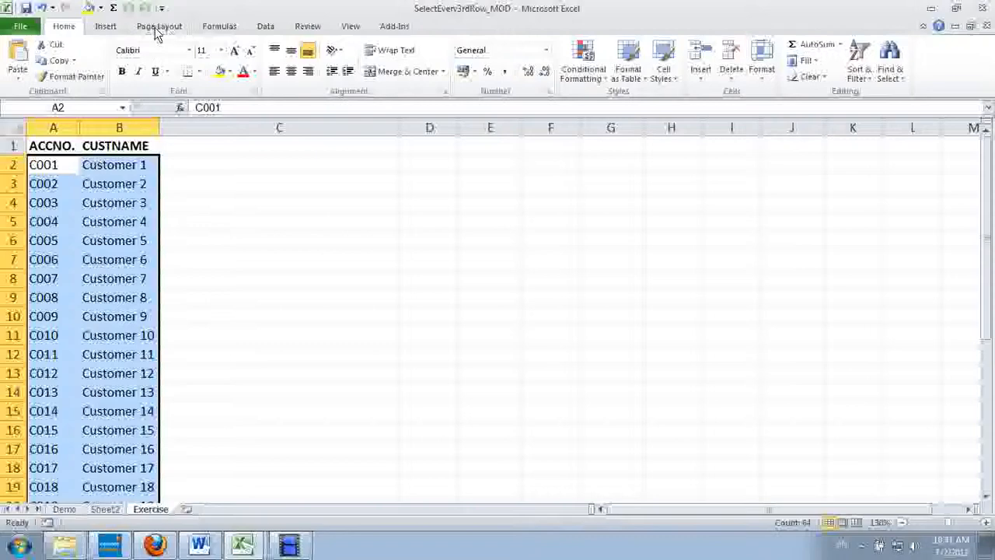
pyautogui.click(583, 58)
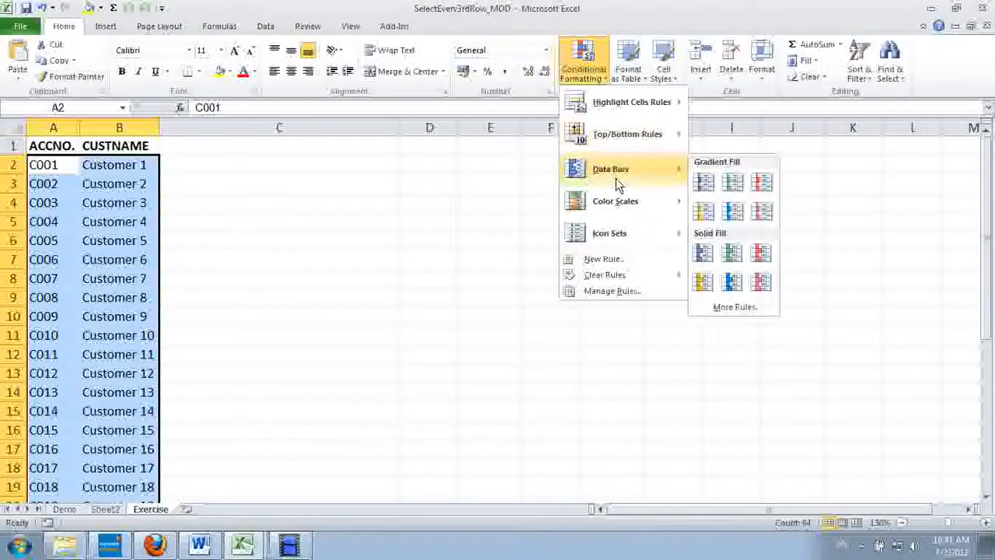
pyautogui.moveTo(609, 232)
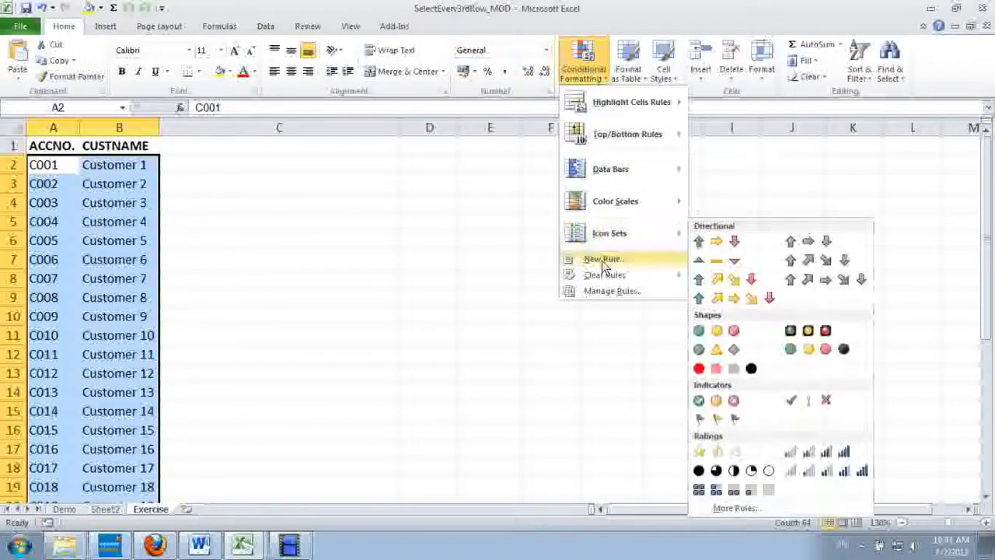
pyautogui.click(599, 258)
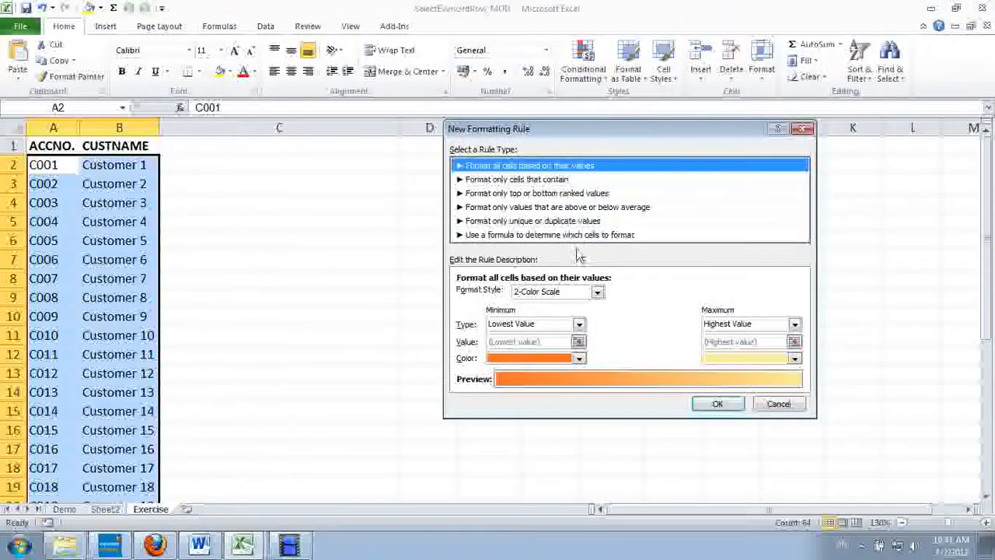
# Step: Choose a formula-based rule and enter =(MOD(ROW($B2),5)-1)=0, clicking B2 for the reference
pyautogui.click(547, 235)
pyautogui.write('=')
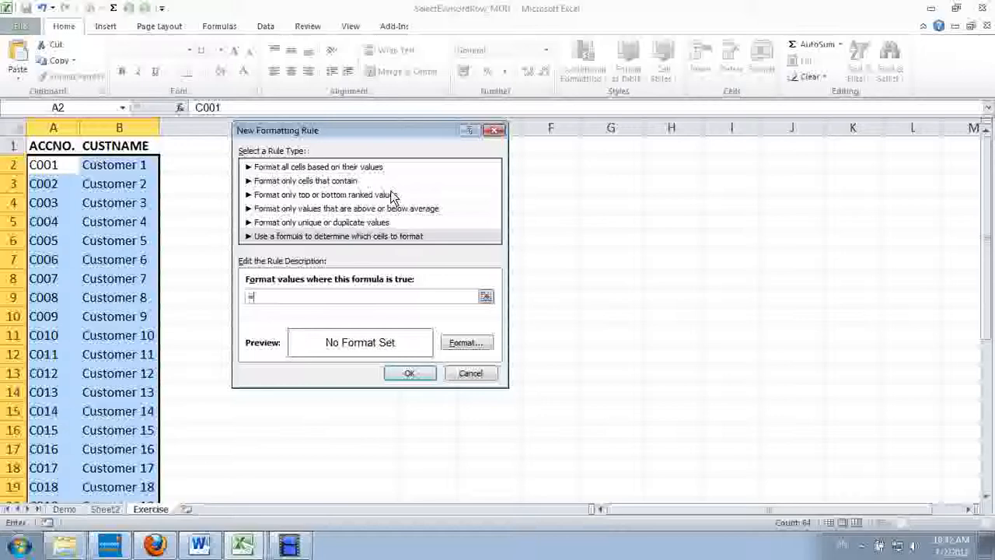
pyautogui.write('MOD(')
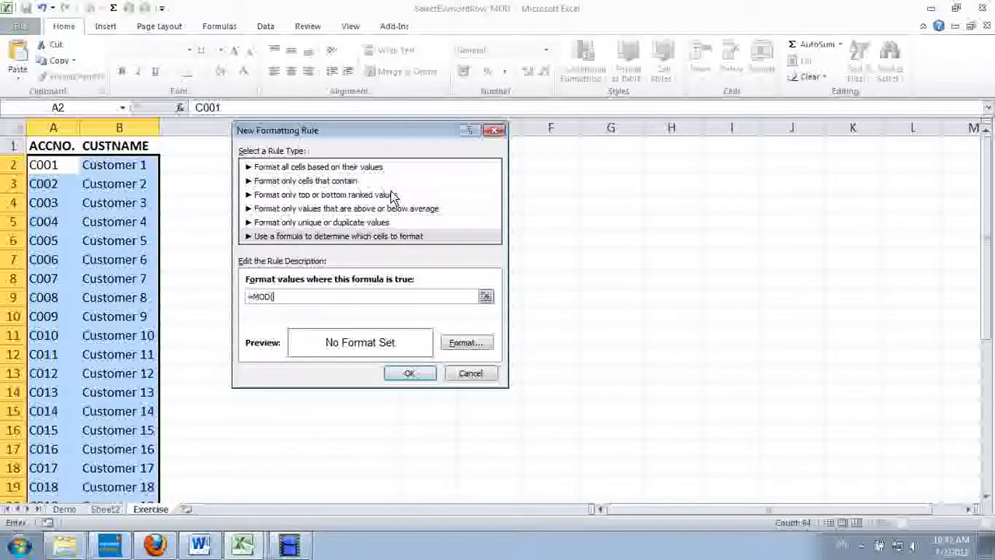
pyautogui.moveTo(8, 146)
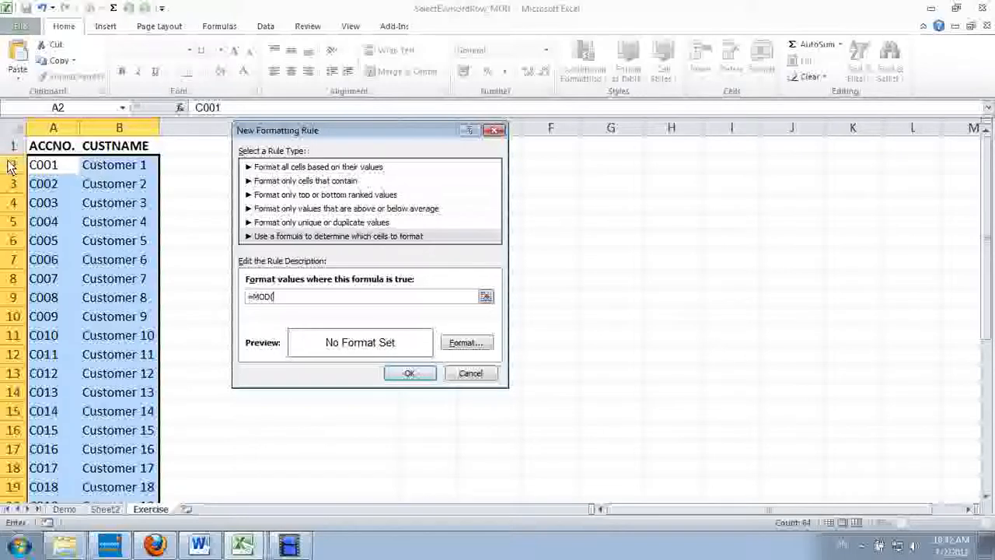
pyautogui.write('(')
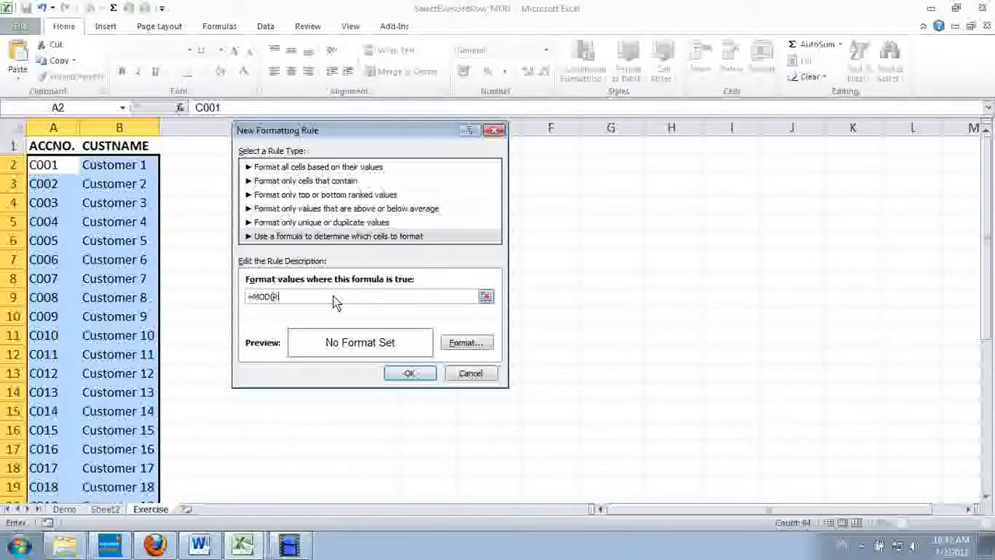
pyautogui.write('ROW(')
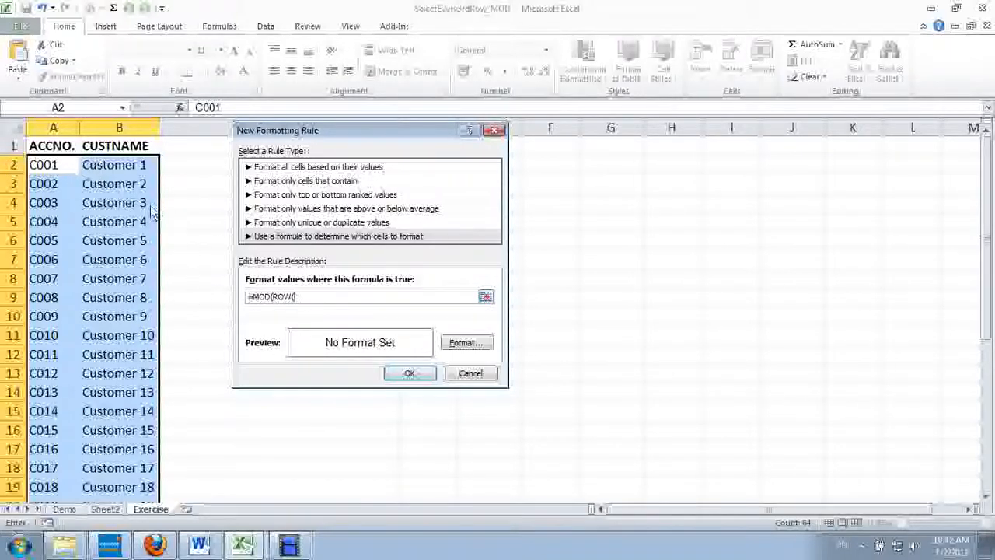
pyautogui.click(115, 165)
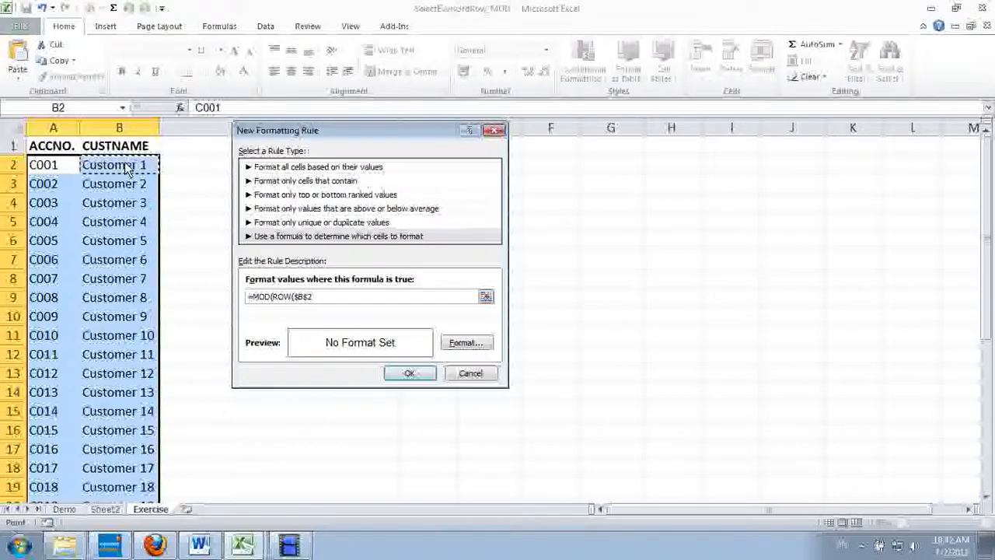
pyautogui.click(305, 296)
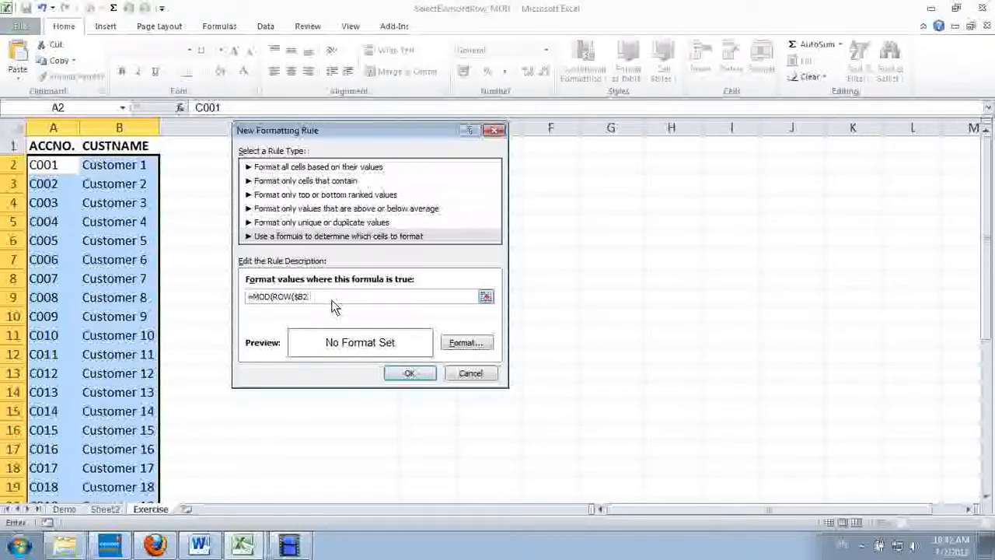
pyautogui.write(',')
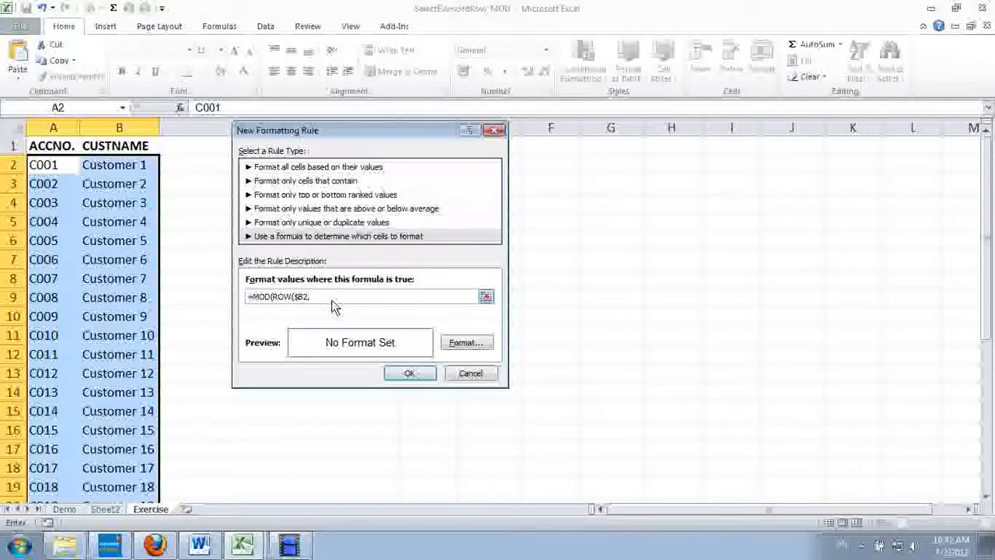
pyautogui.write('5)')
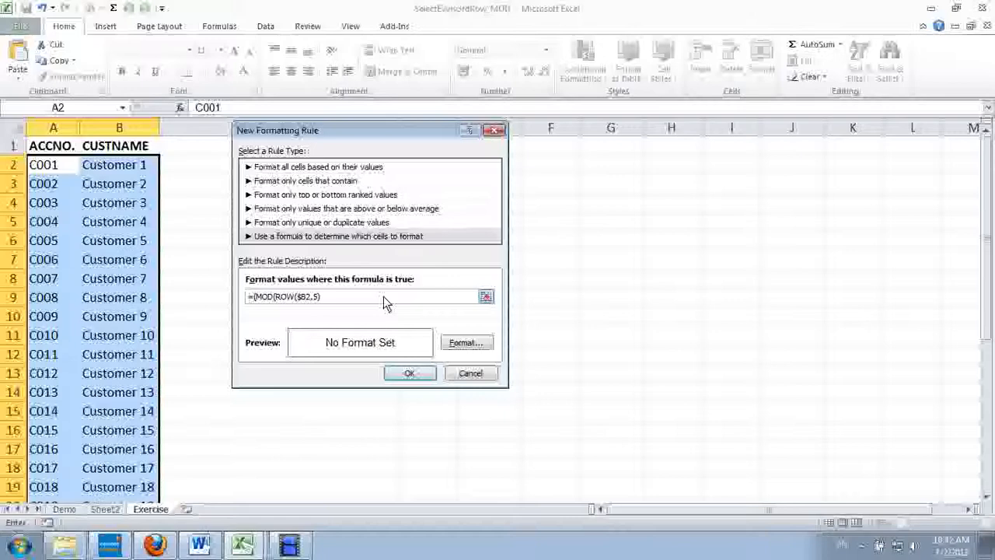
pyautogui.moveTo(365, 306)
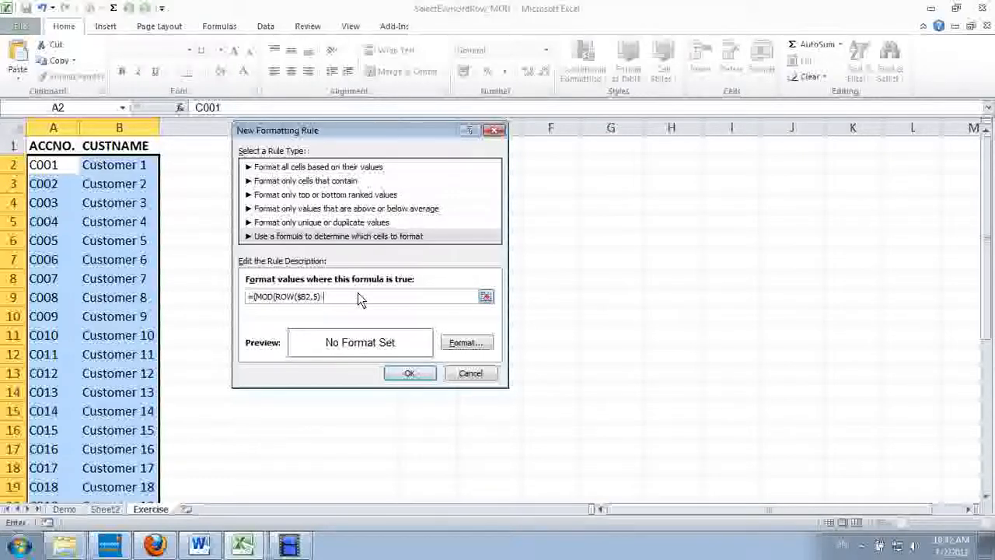
pyautogui.write('-1)')
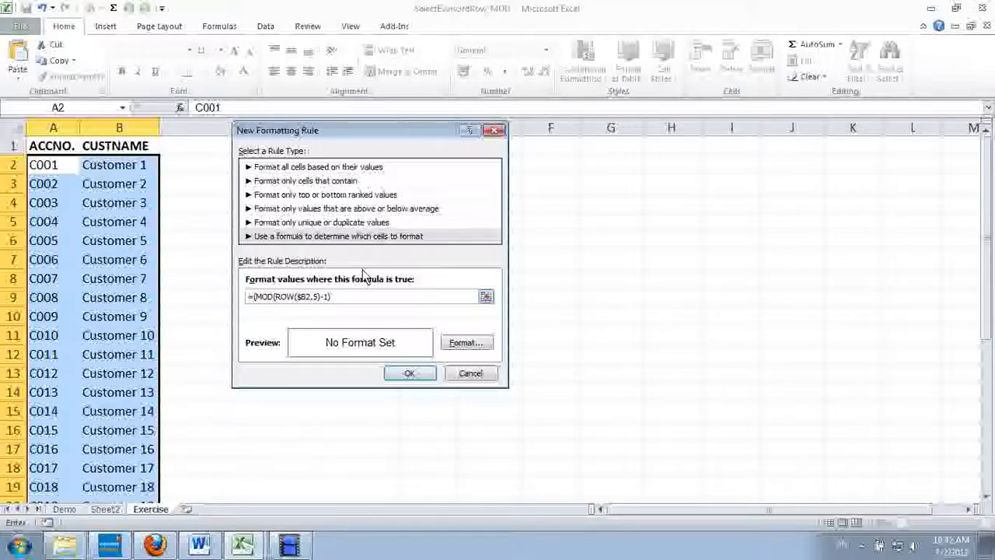
pyautogui.write('=')
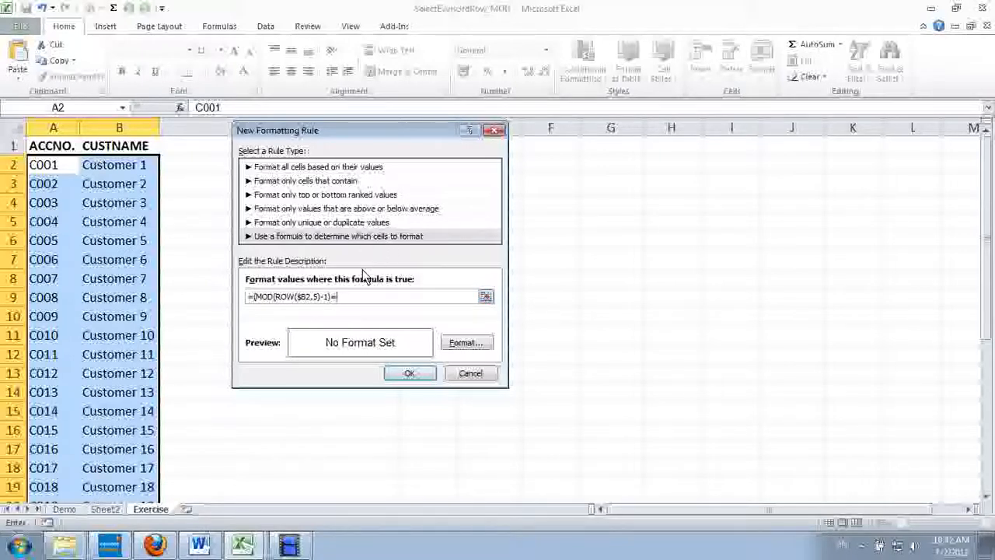
pyautogui.write('0')
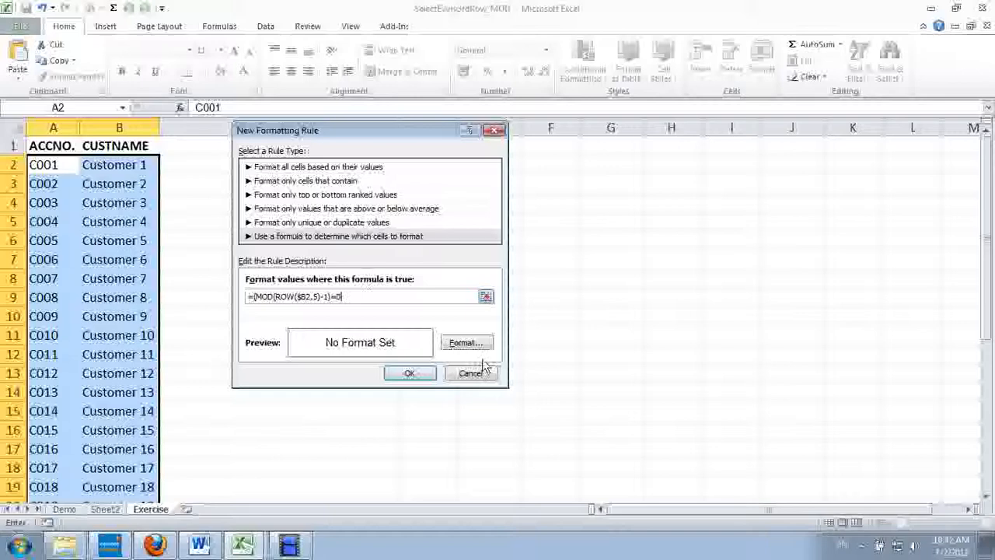
# Step: Give matching cells a green background fill
pyautogui.click(466, 342)
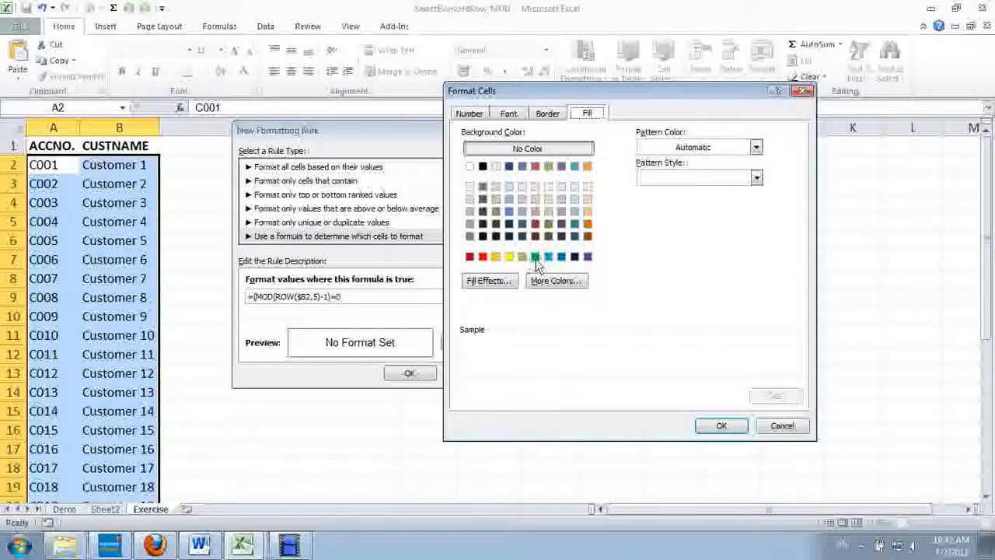
pyautogui.click(534, 256)
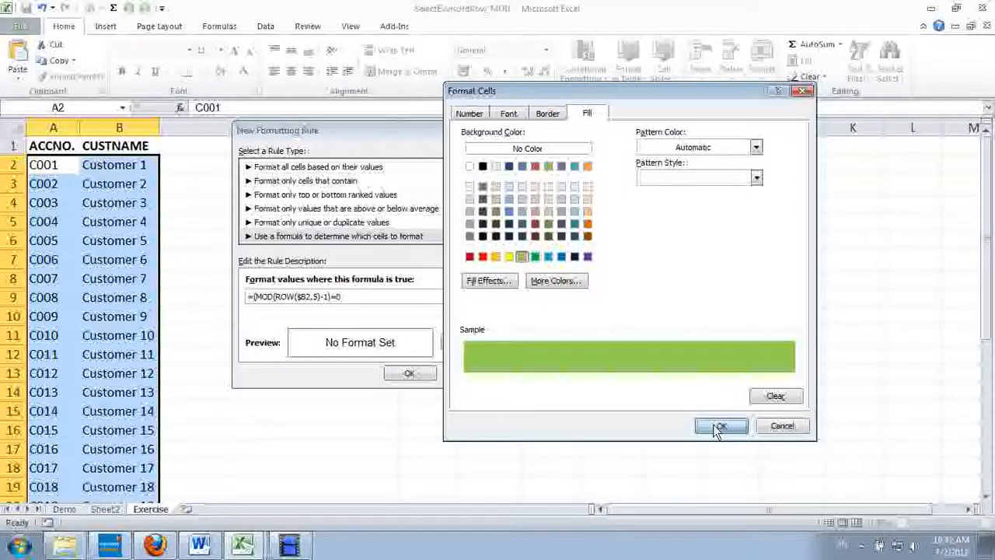
pyautogui.click(720, 425)
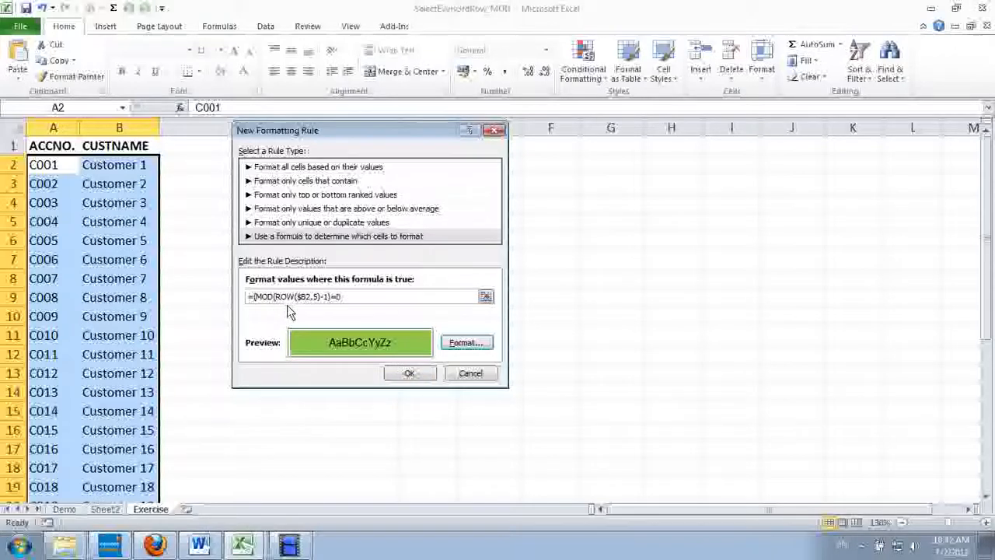
# Step: Select the ROW($B2),5 portion of the rule formula for editing
pyautogui.doubleClick(286, 297)
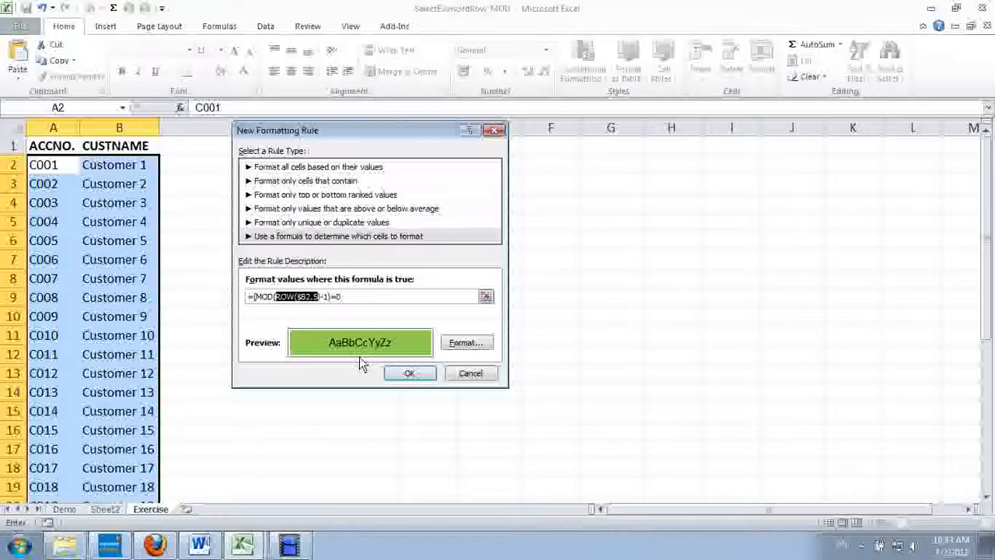
pyautogui.moveTo(318, 303)
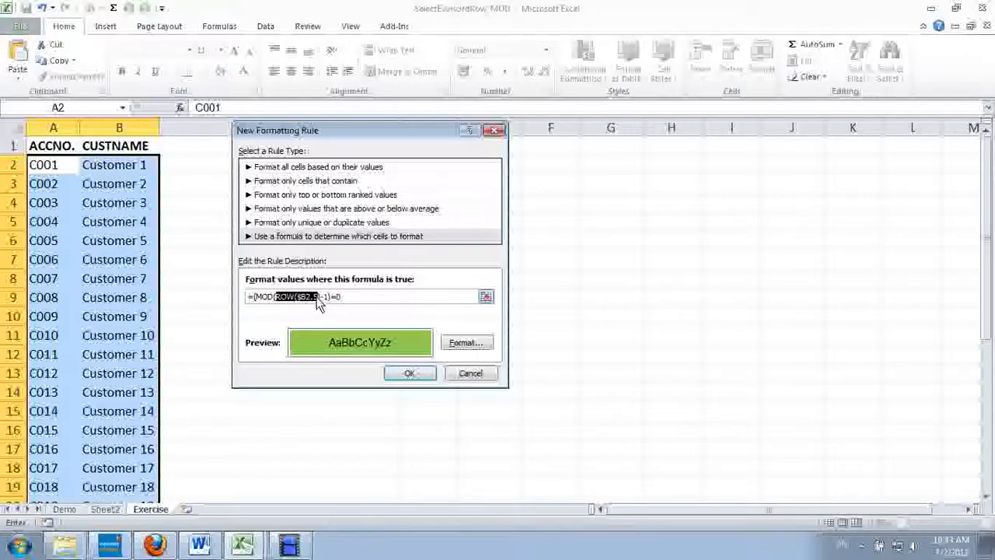
pyautogui.moveTo(318, 309)
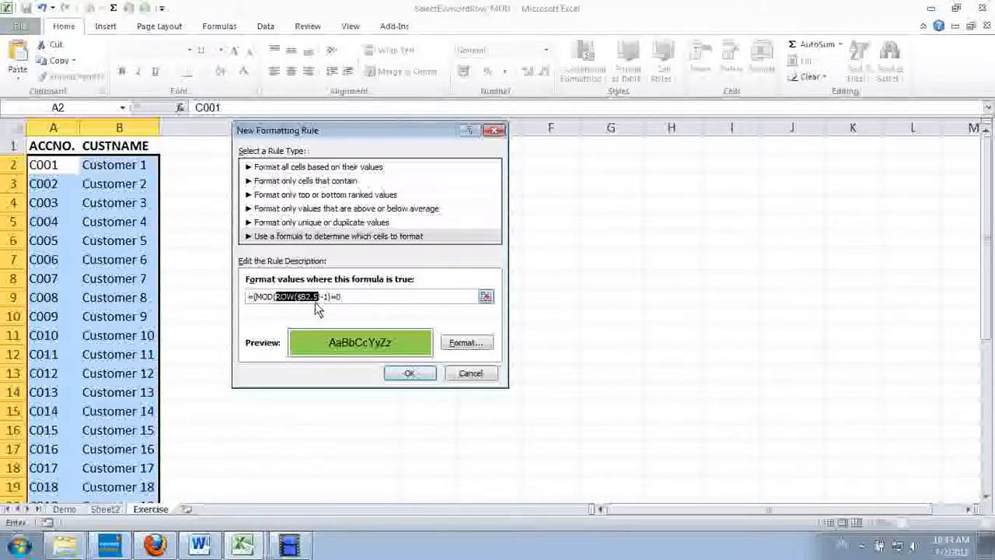
pyautogui.moveTo(328, 302)
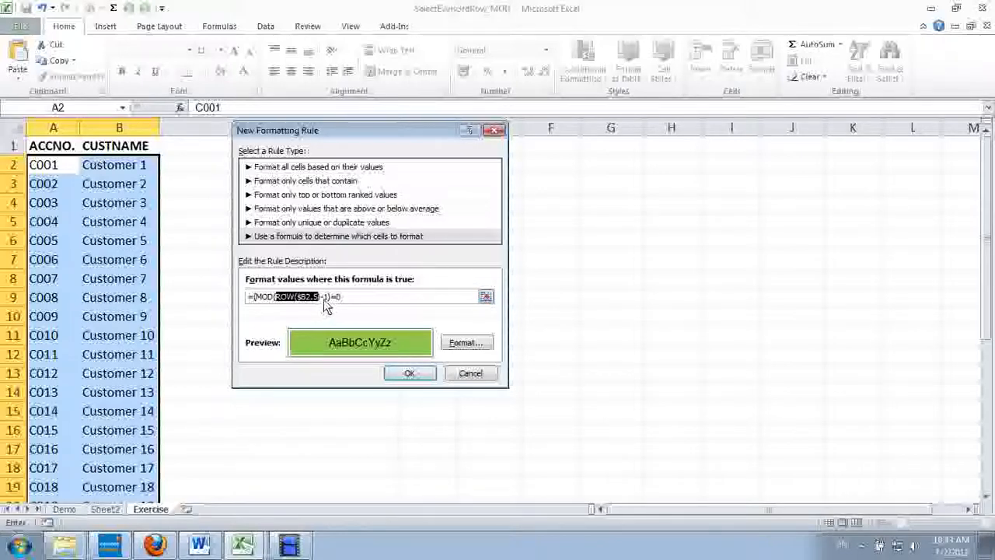
pyautogui.moveTo(343, 308)
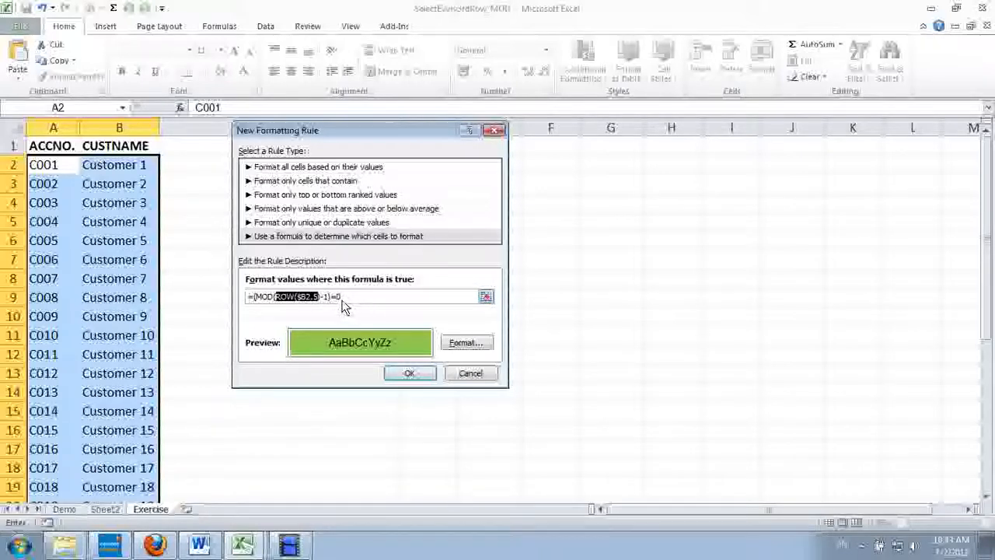
pyautogui.moveTo(118, 165)
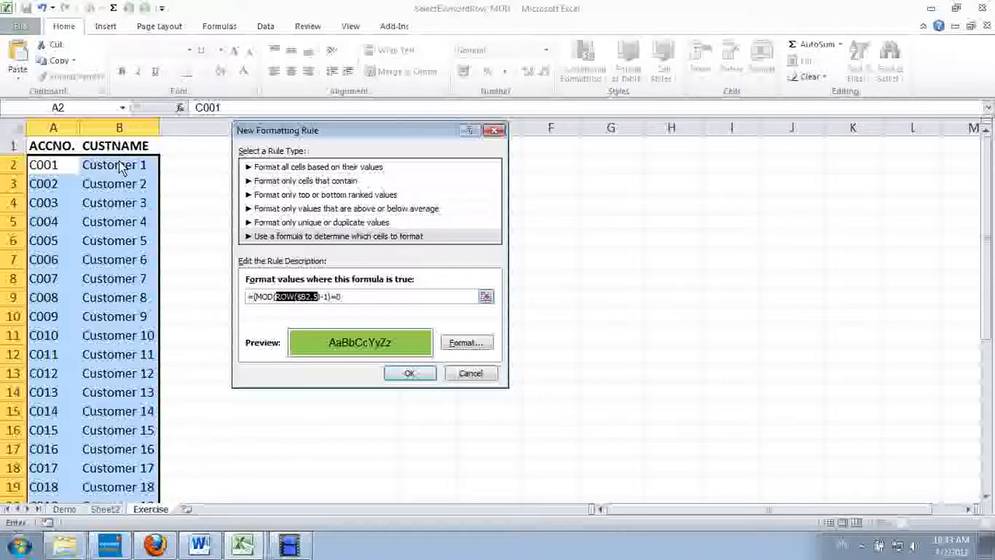
pyautogui.moveTo(126, 194)
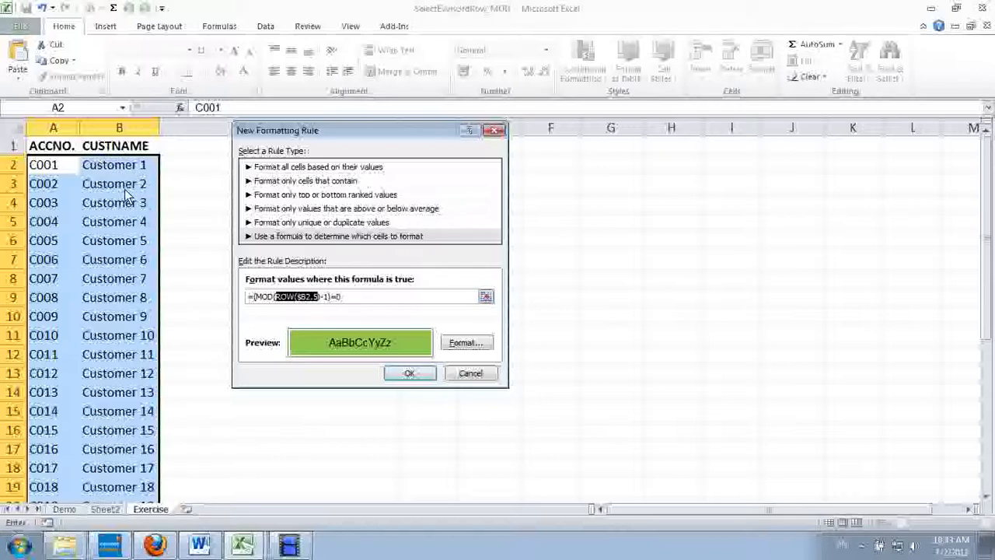
pyautogui.moveTo(24, 179)
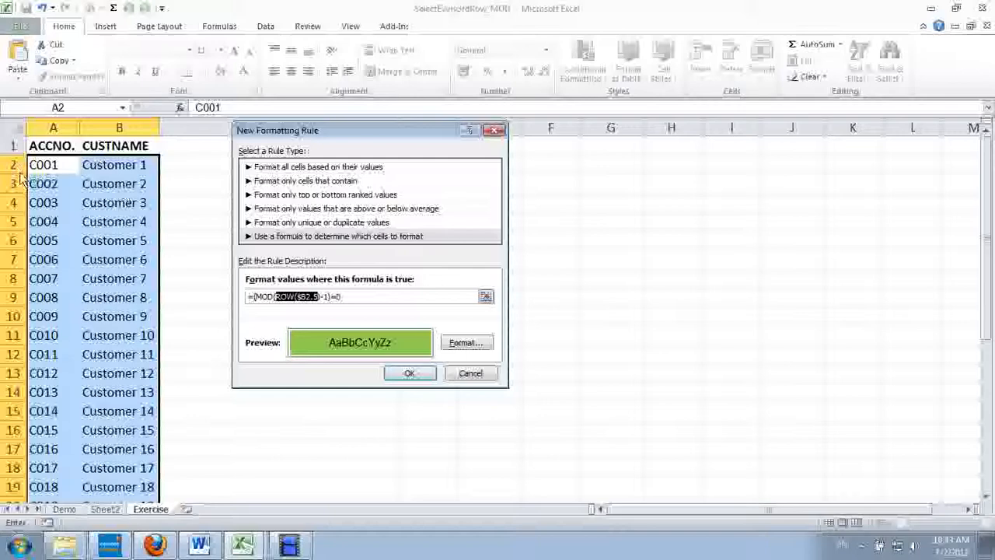
pyautogui.moveTo(132, 185)
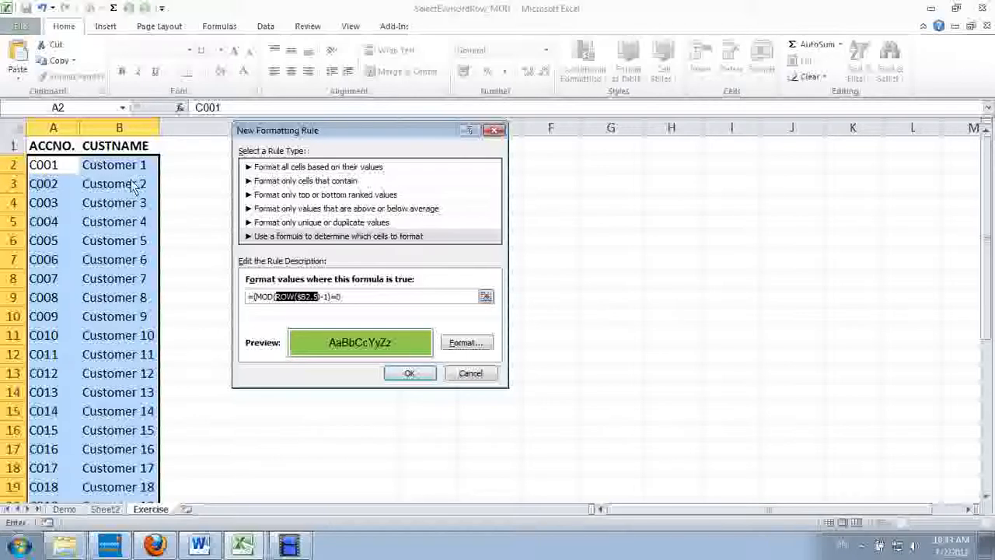
pyautogui.moveTo(146, 216)
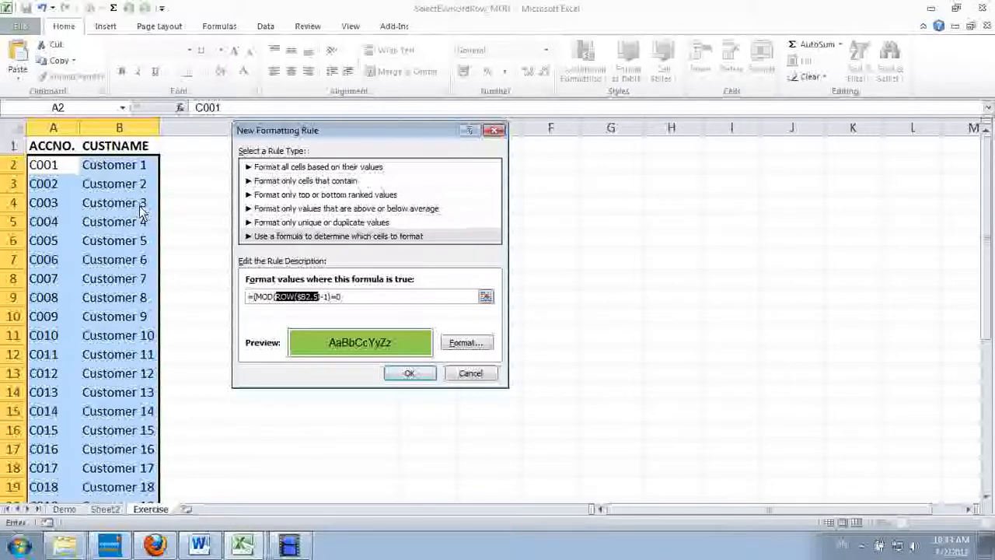
pyautogui.moveTo(116, 230)
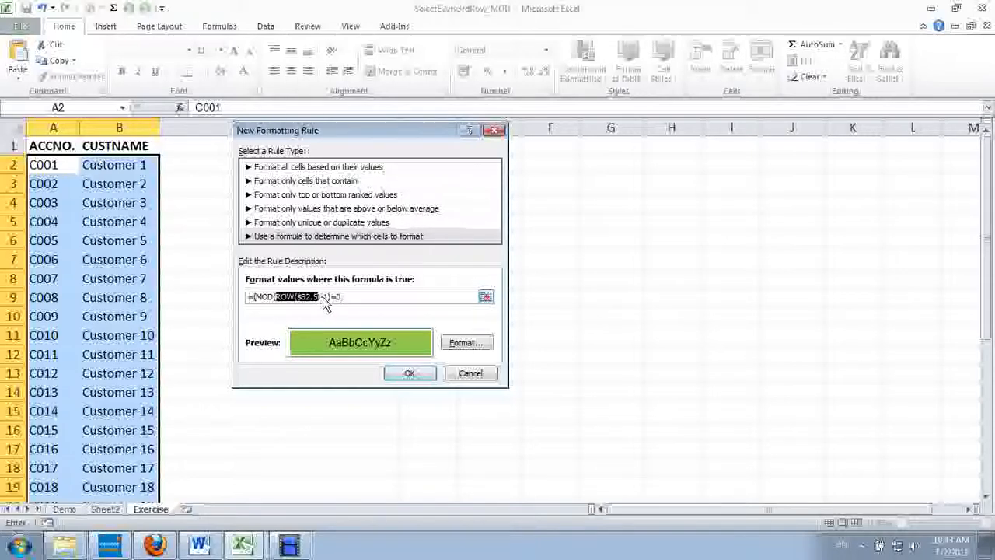
pyautogui.moveTo(346, 304)
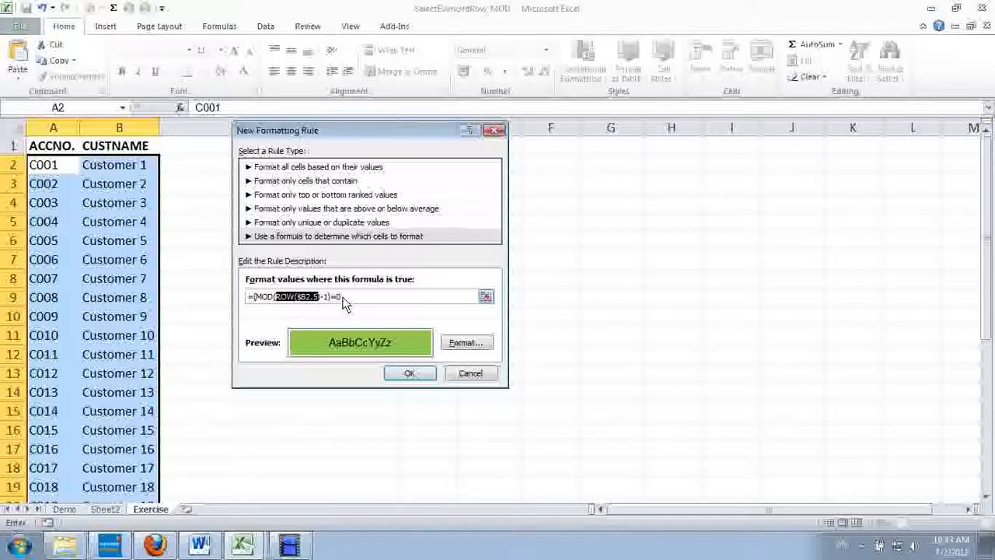
pyautogui.moveTo(108, 259)
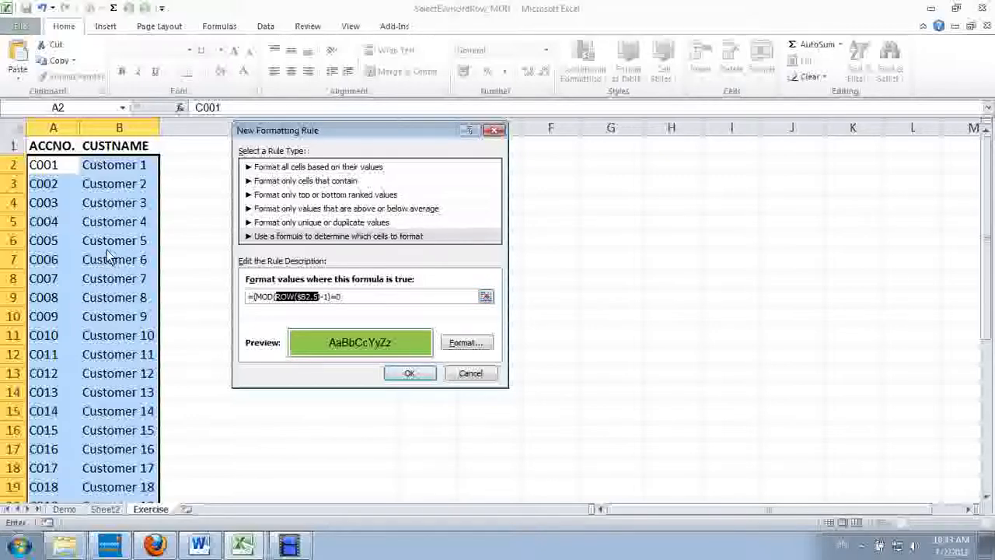
pyautogui.moveTo(154, 247)
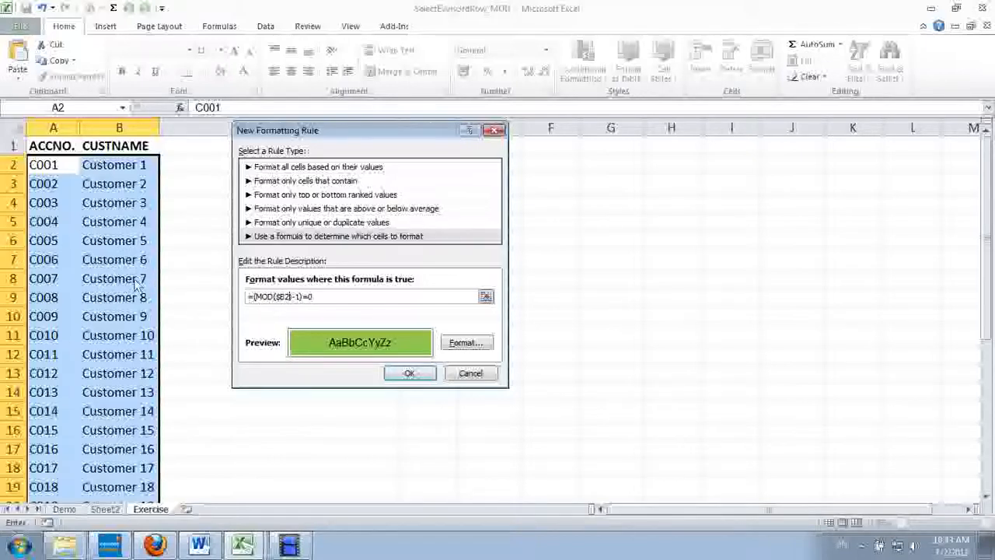
pyautogui.moveTo(391, 361)
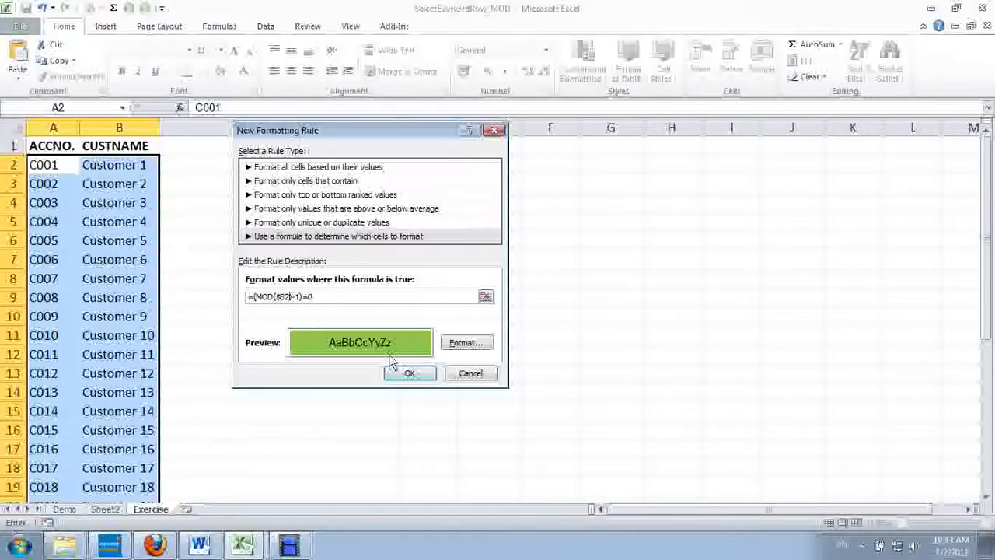
# Step: Try to accept the rule, then return to editing its formula
pyautogui.click(410, 373)
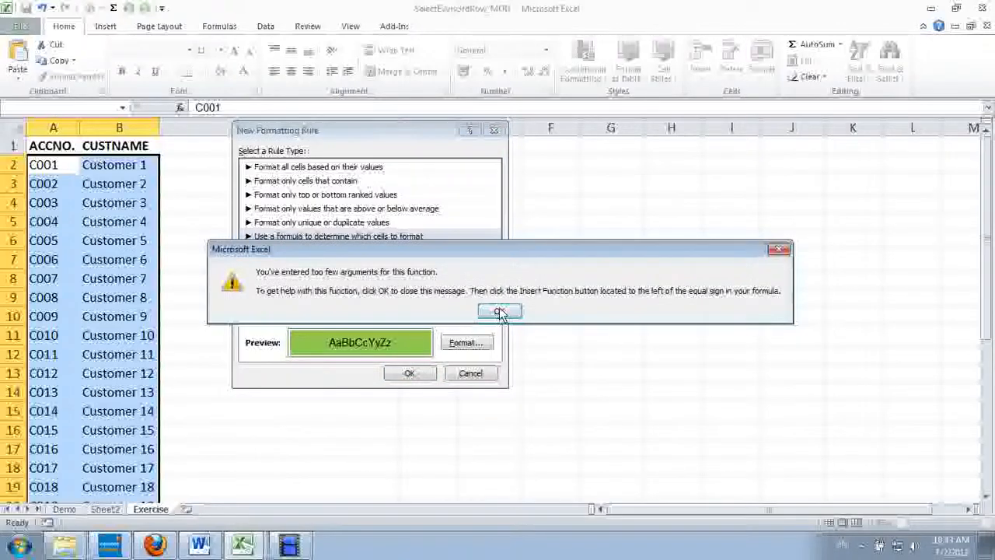
pyautogui.click(499, 311)
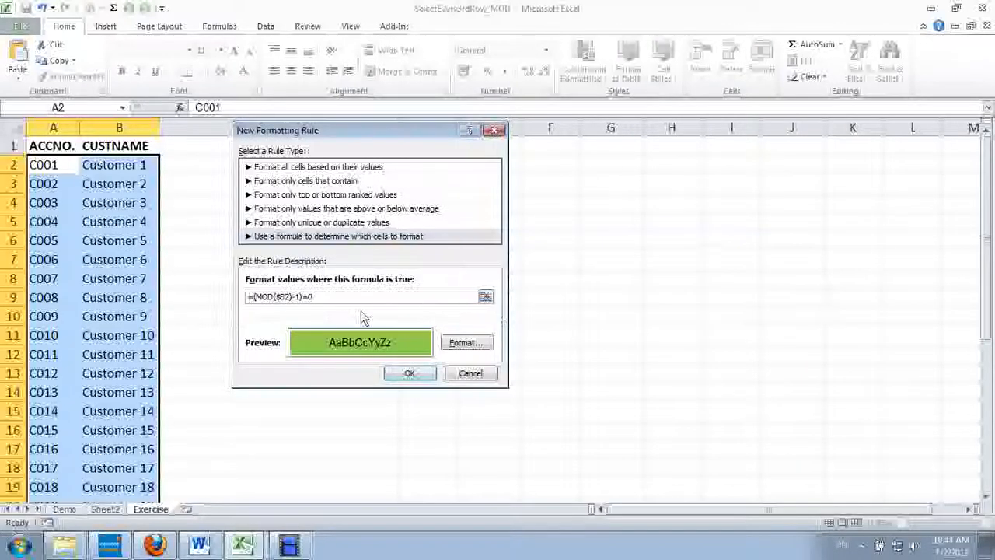
pyautogui.moveTo(277, 304)
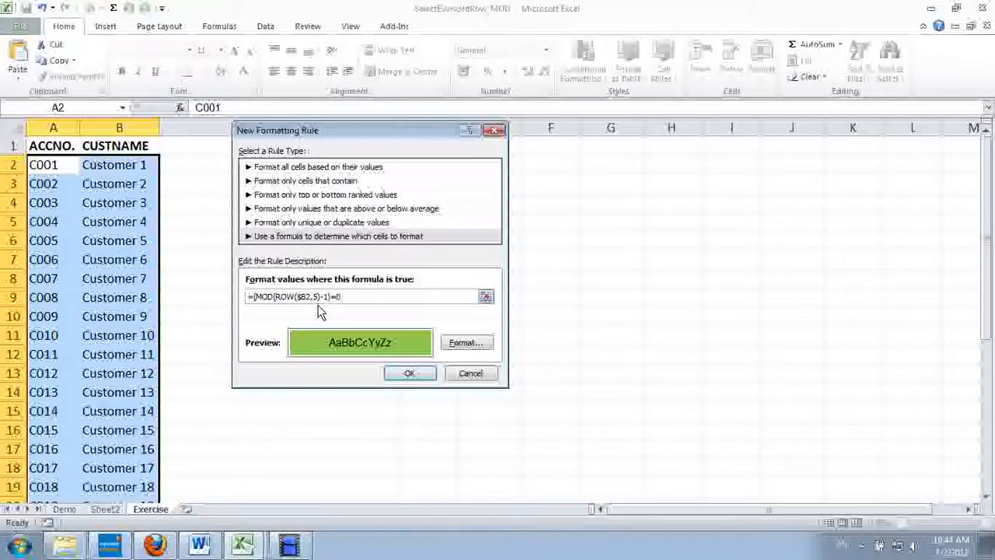
pyautogui.moveTo(258, 301)
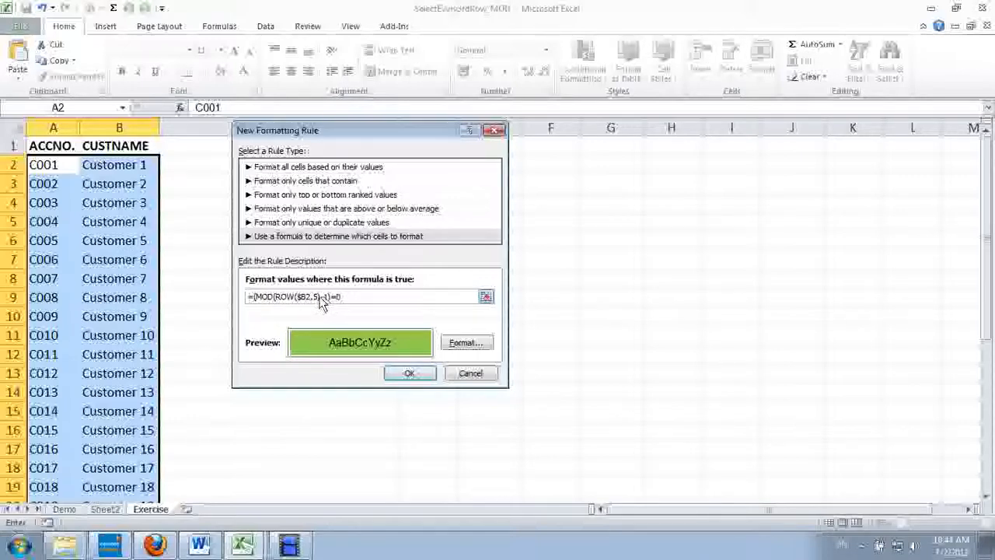
pyautogui.moveTo(351, 323)
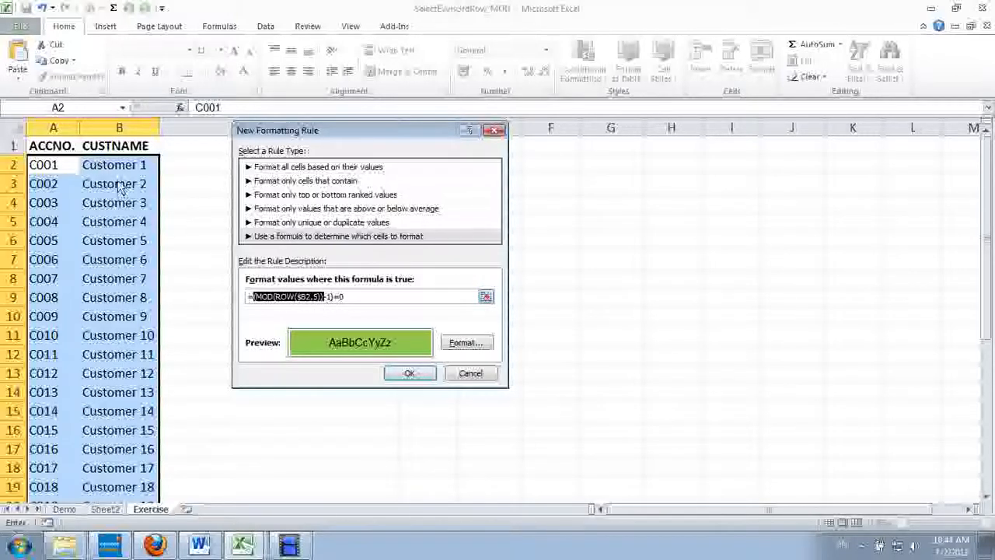
pyautogui.moveTo(347, 324)
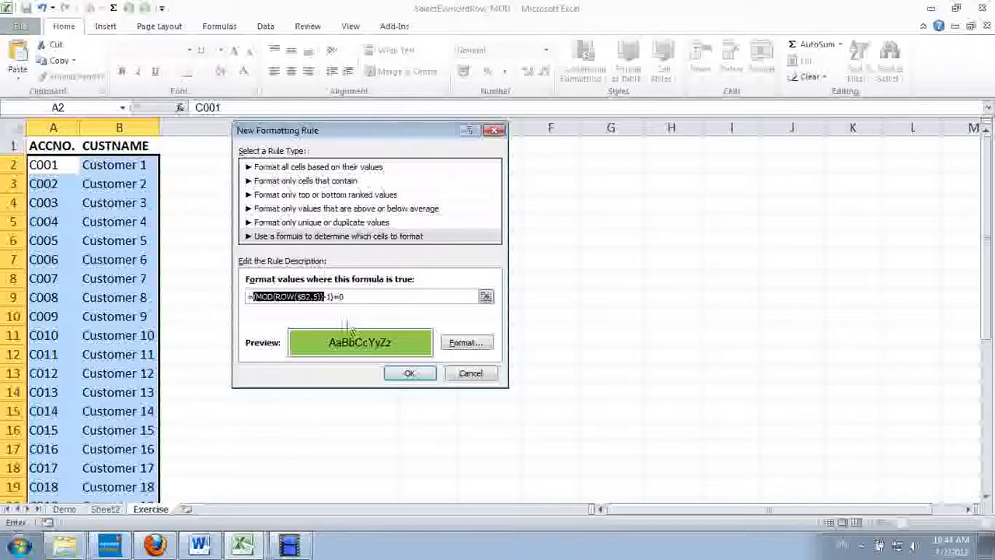
# Step: Try accepting the edited formula and dismiss the too-many-arguments warning
pyautogui.click(410, 373)
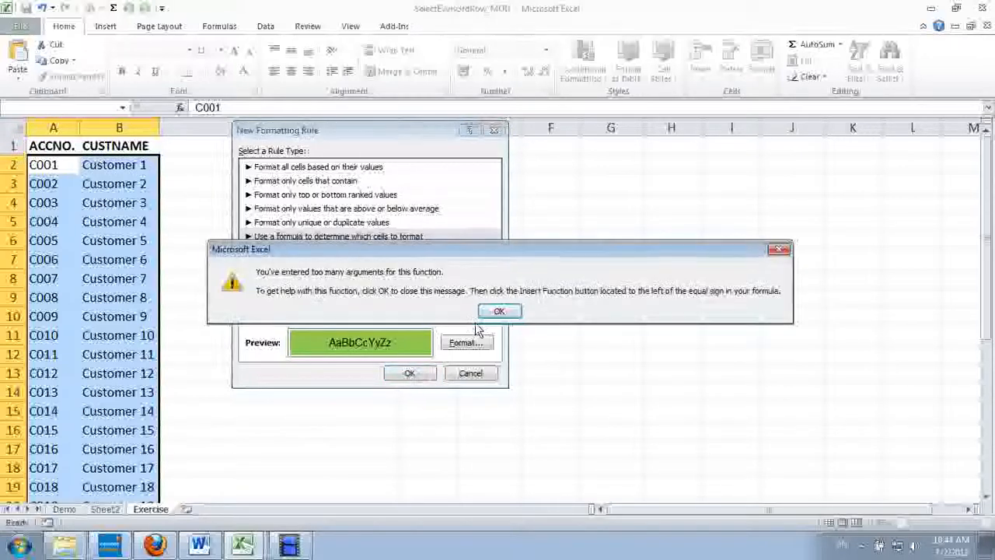
pyautogui.click(499, 311)
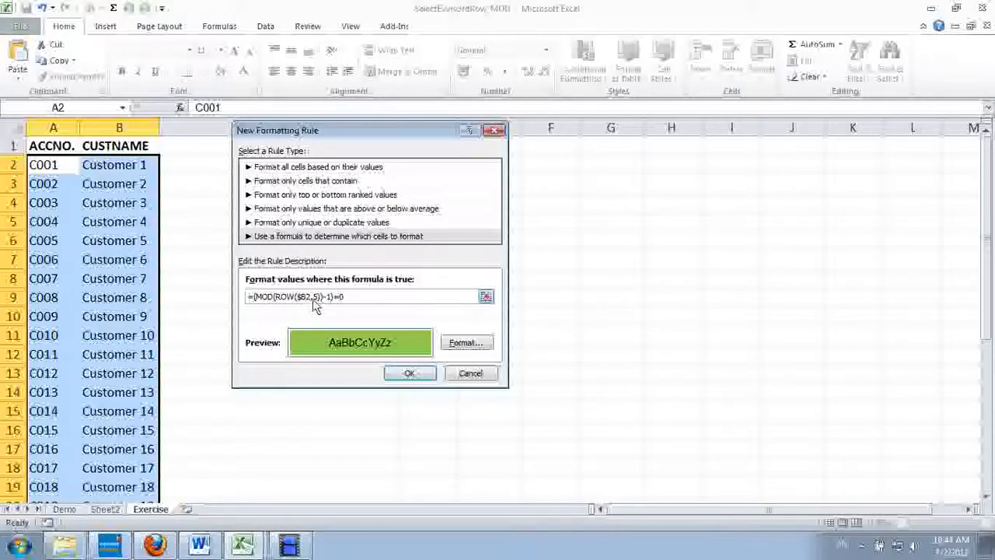
pyautogui.moveTo(312, 303)
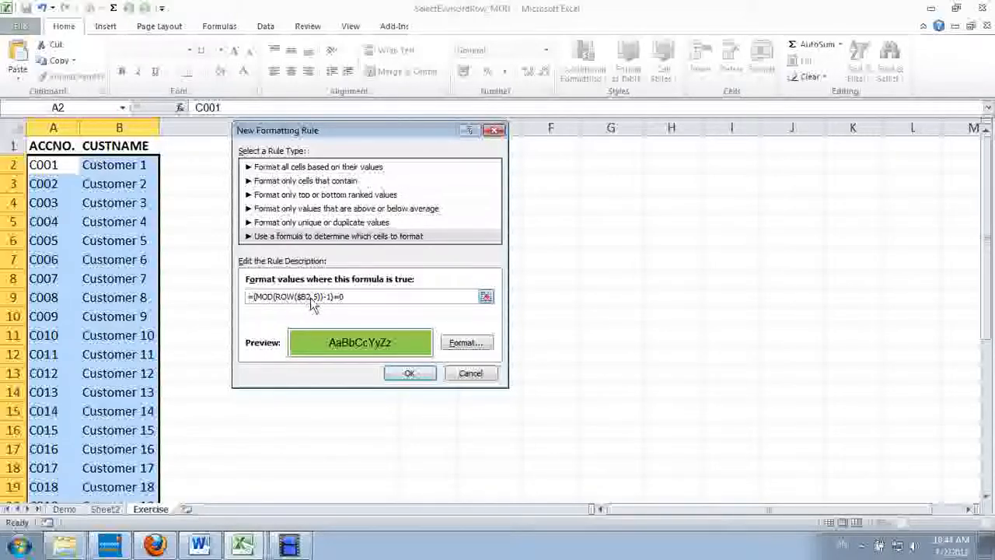
pyautogui.moveTo(325, 310)
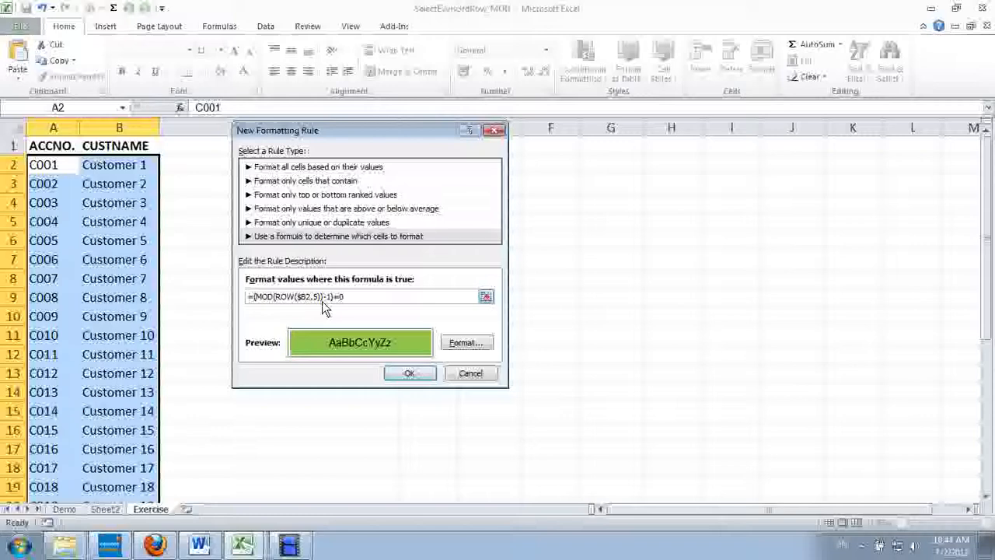
pyautogui.moveTo(257, 303)
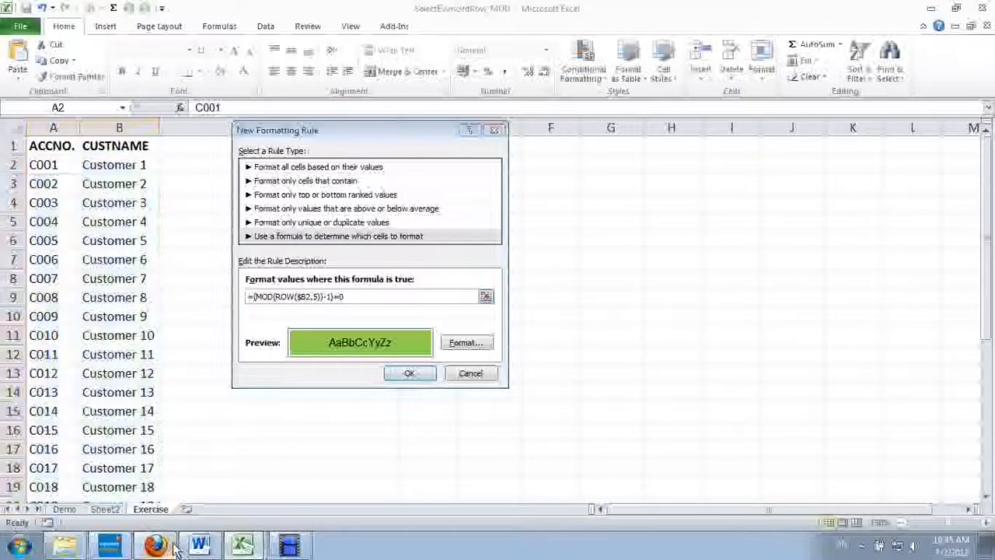
# Step: View the Word guide's reference formula =(MOD(ROW($C2),5)-1)=0
pyautogui.click(197, 540)
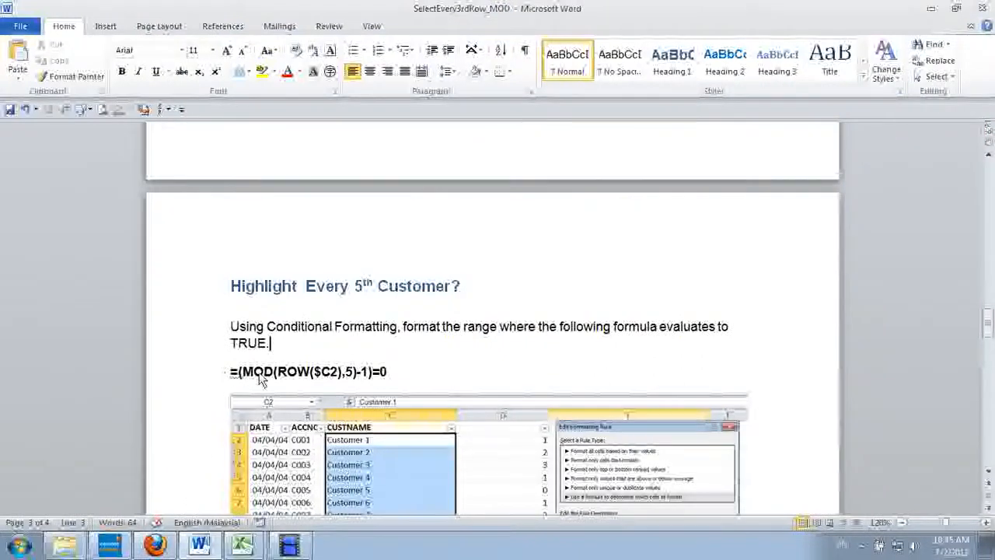
pyautogui.moveTo(354, 374)
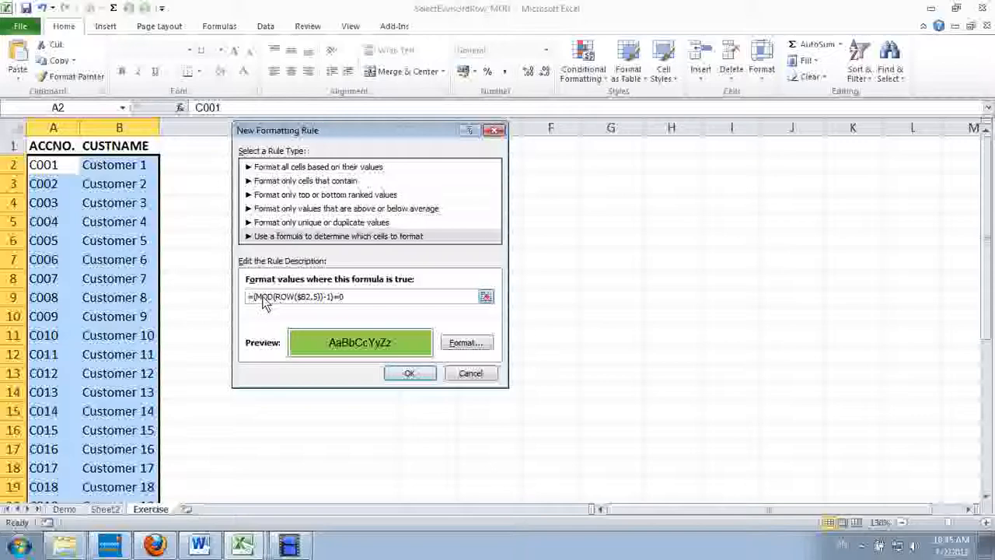
pyautogui.moveTo(323, 304)
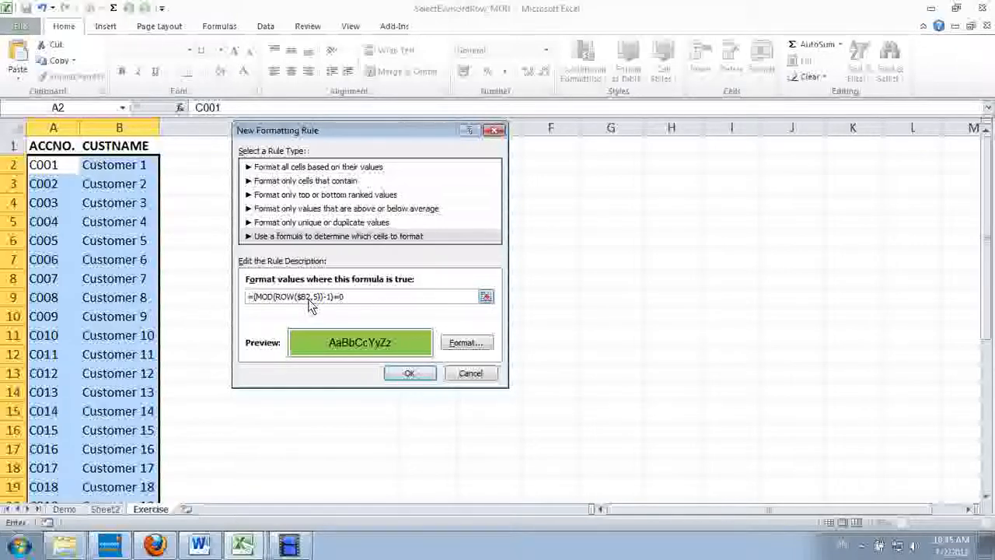
# Step: Retry accepting the rule and dismiss the second too-many-arguments warning
pyautogui.click(410, 373)
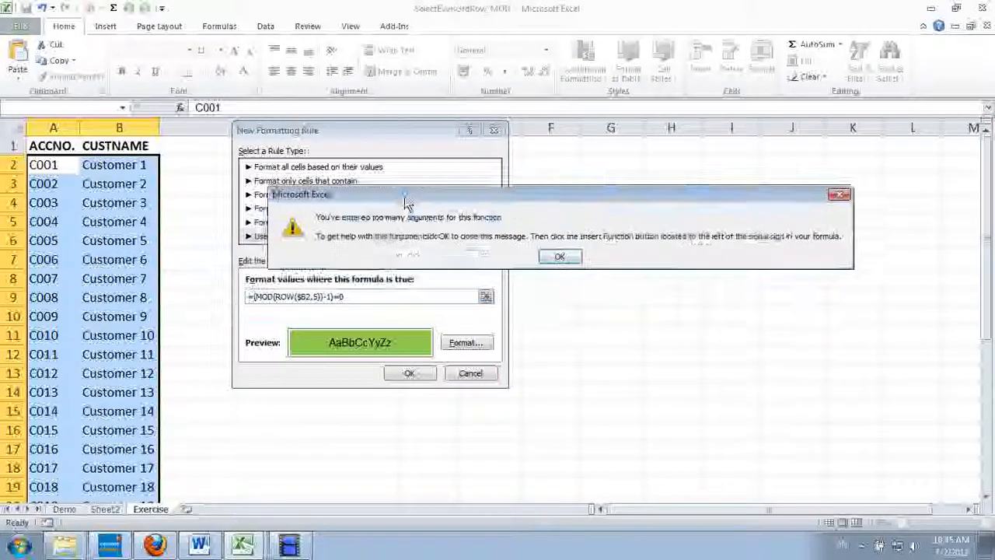
pyautogui.click(559, 257)
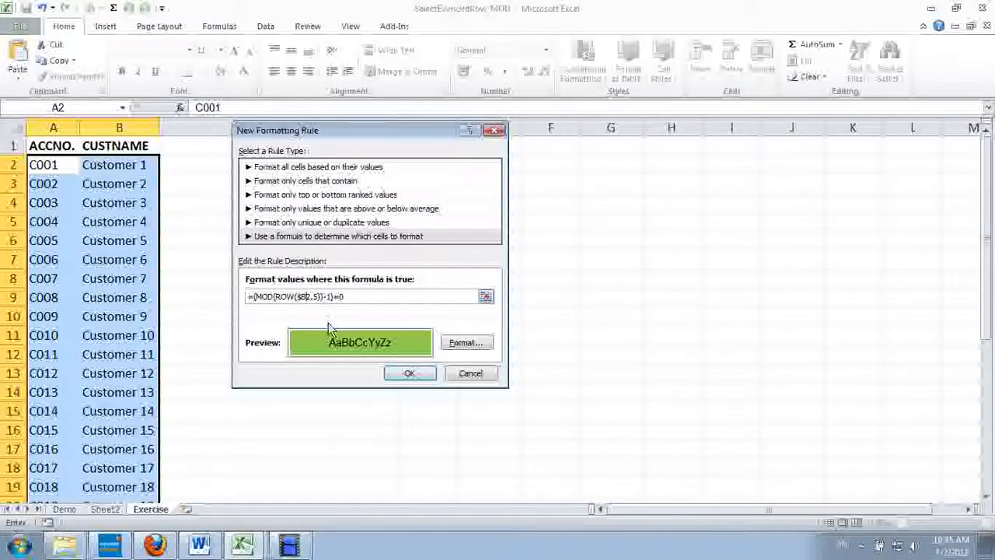
pyautogui.moveTo(371, 373)
pyautogui.write(')')
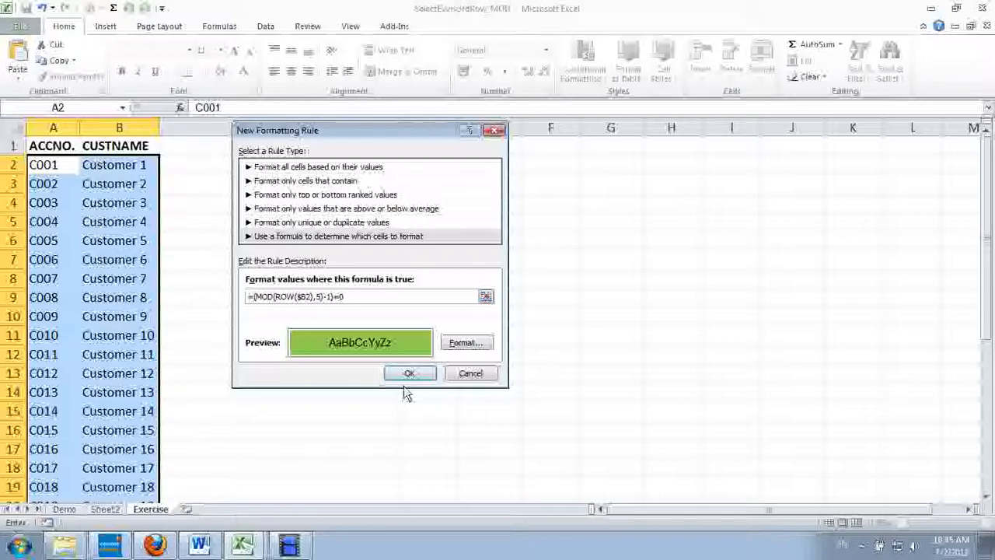
# Step: Accept the corrected rule, deselect the range and select the CUSTNAME header
pyautogui.click(409, 373)
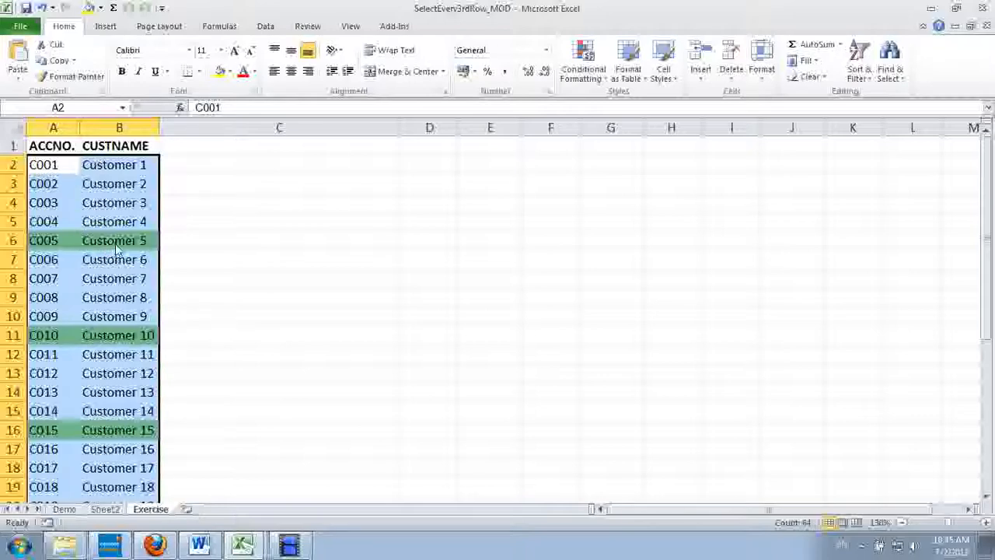
pyautogui.click(118, 259)
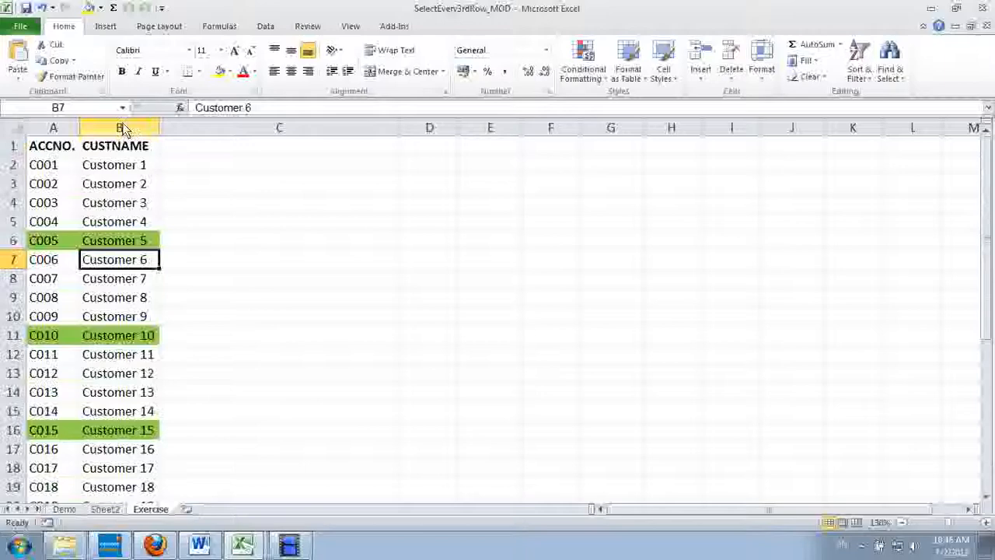
pyautogui.click(115, 145)
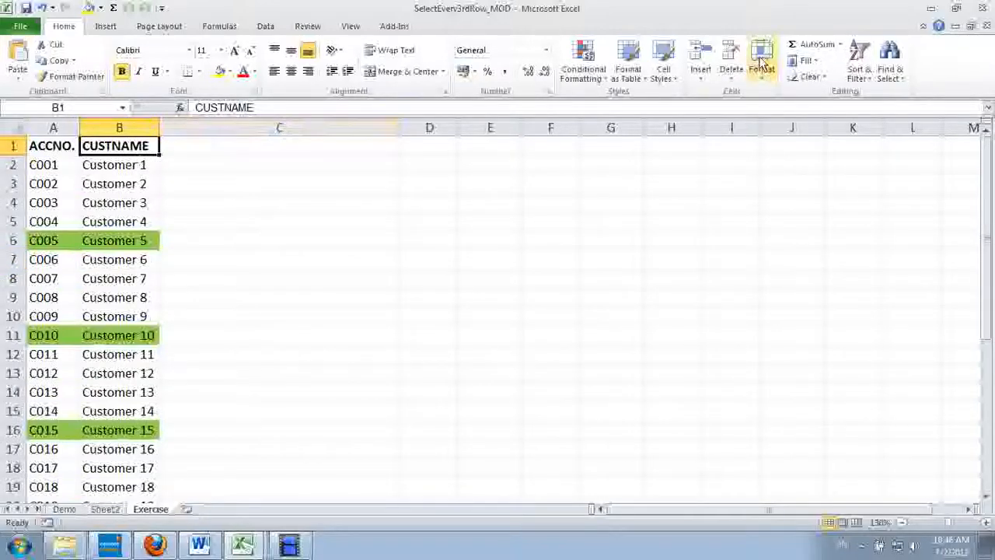
# Step: Turn on filtering, filter CUSTNAME by green fill, and reopen its dropdown
pyautogui.click(860, 61)
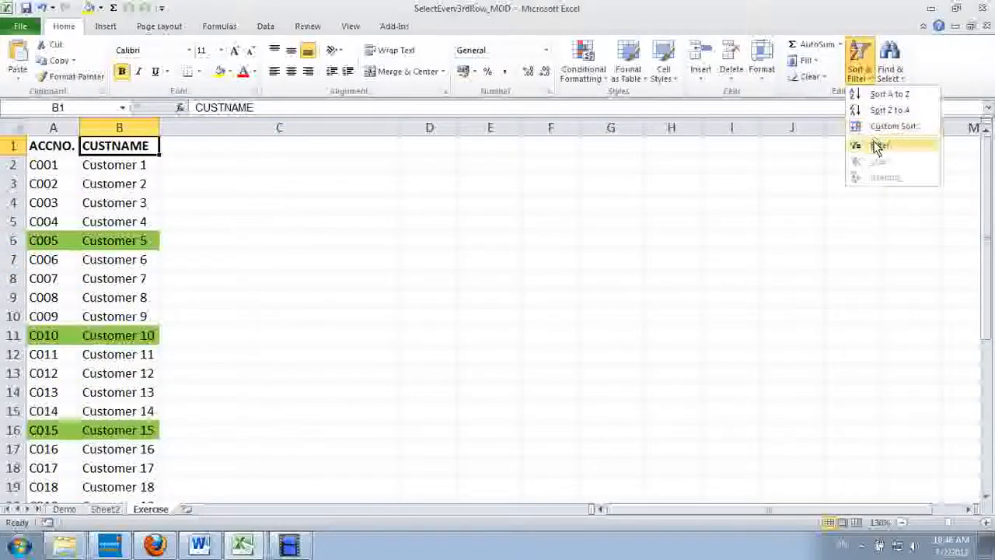
pyautogui.click(877, 146)
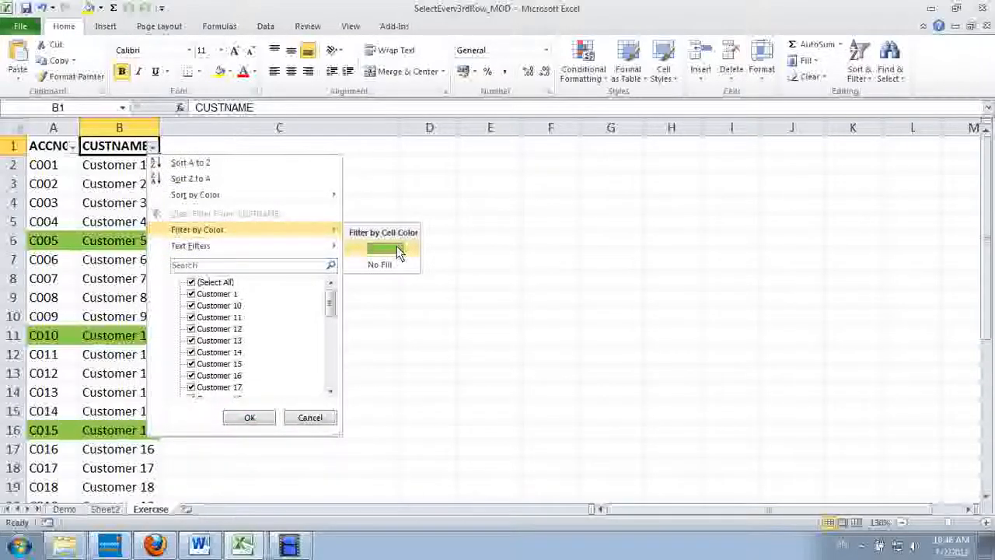
pyautogui.moveTo(401, 249)
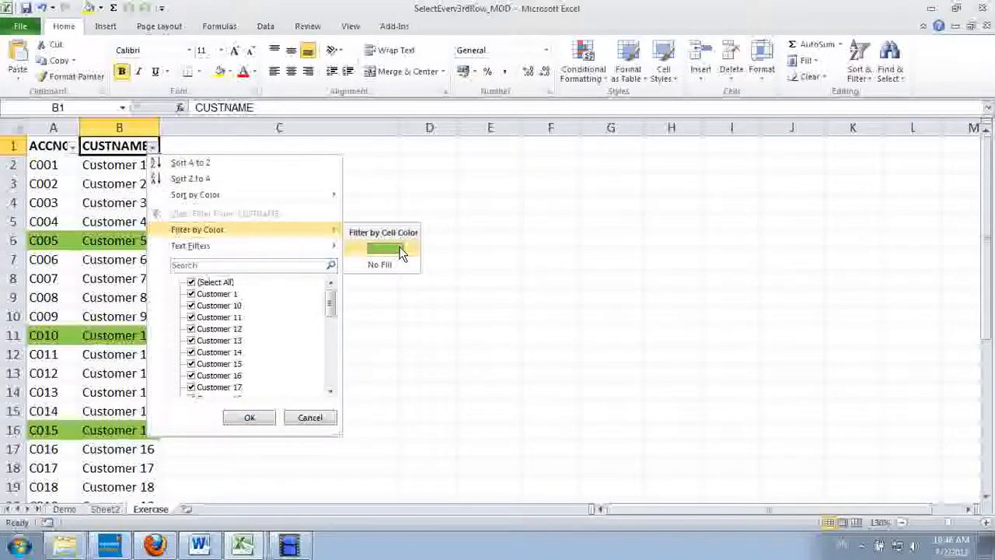
pyautogui.click(384, 247)
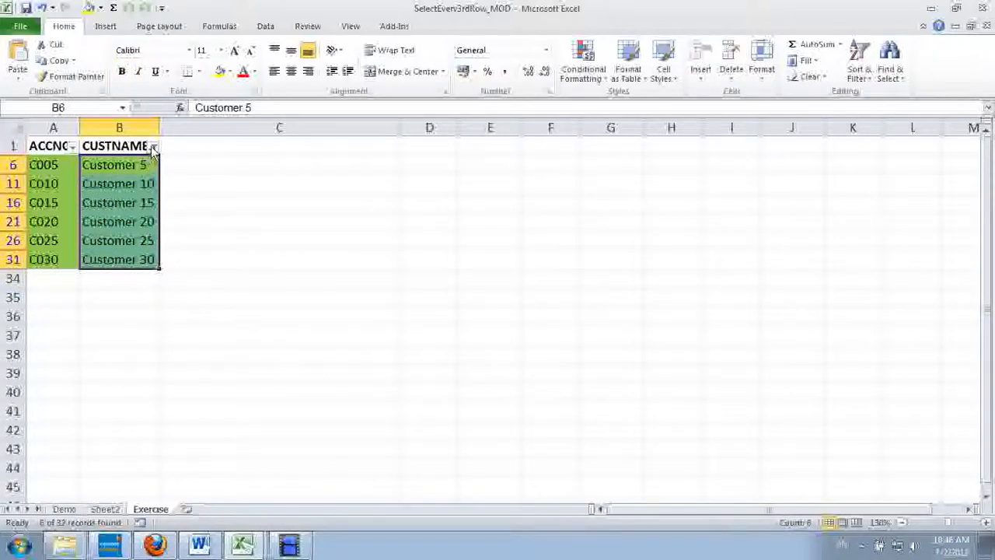
pyautogui.click(153, 146)
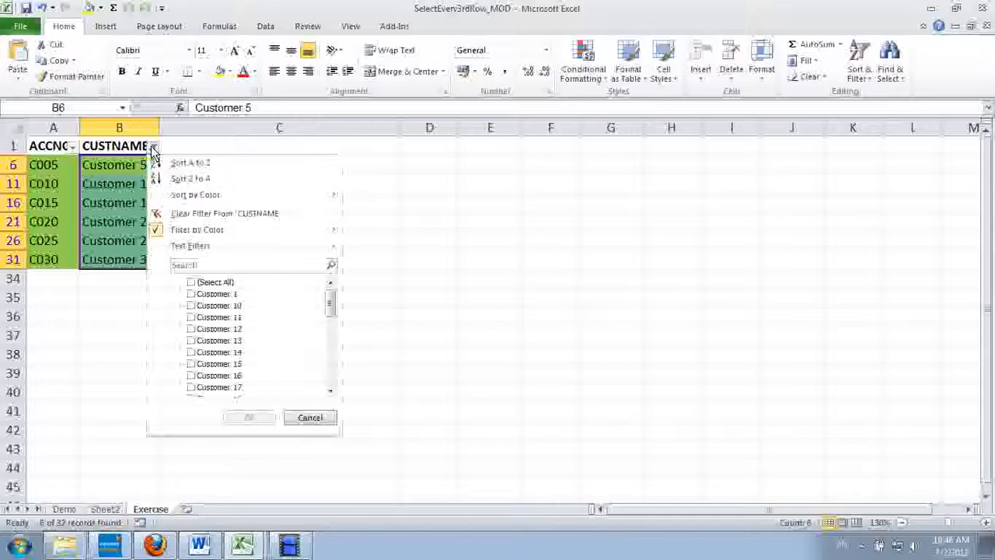